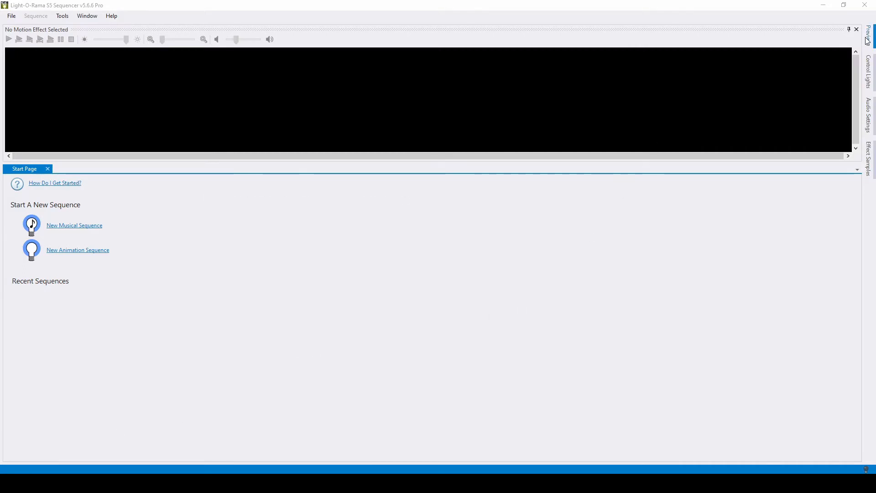
Pin open the Previews panel on the right edge, listing the tutorial and house previews.
click(871, 33)
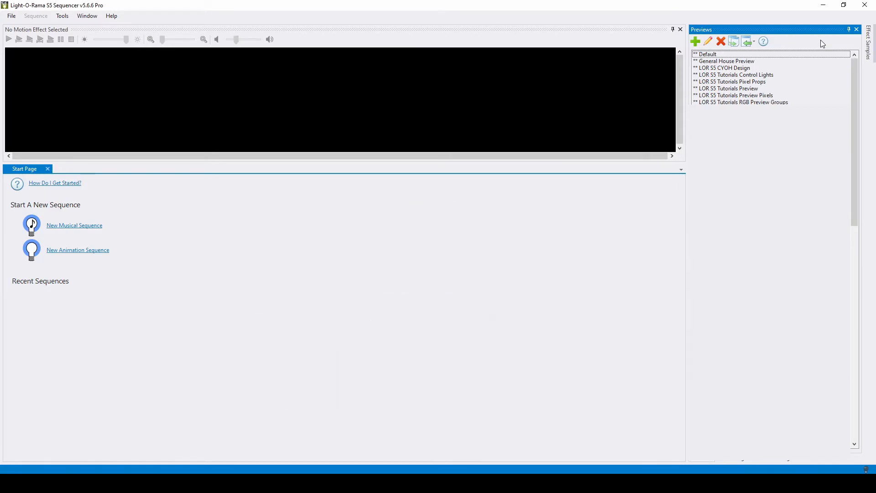
click(77, 250)
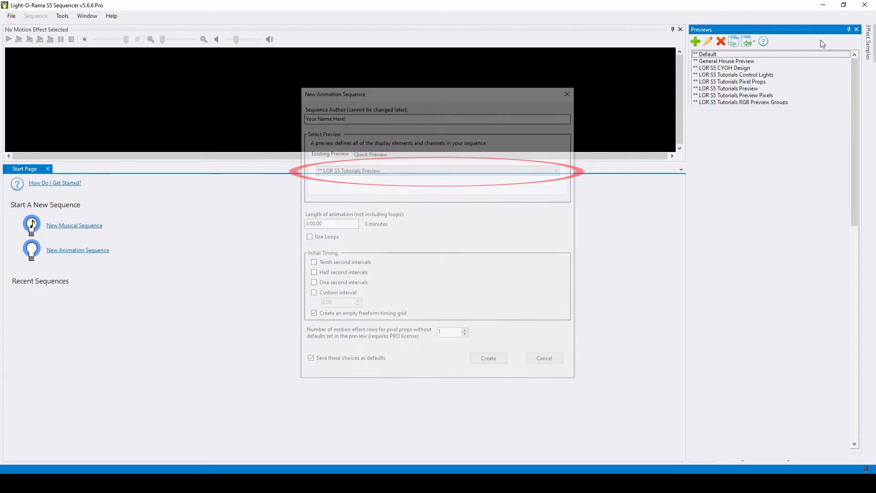
click(544, 358)
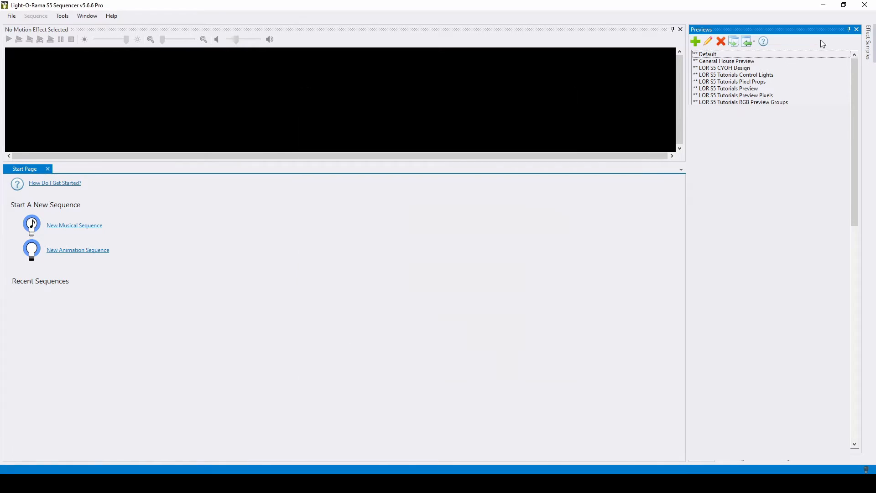
mouse_move(811, 42)
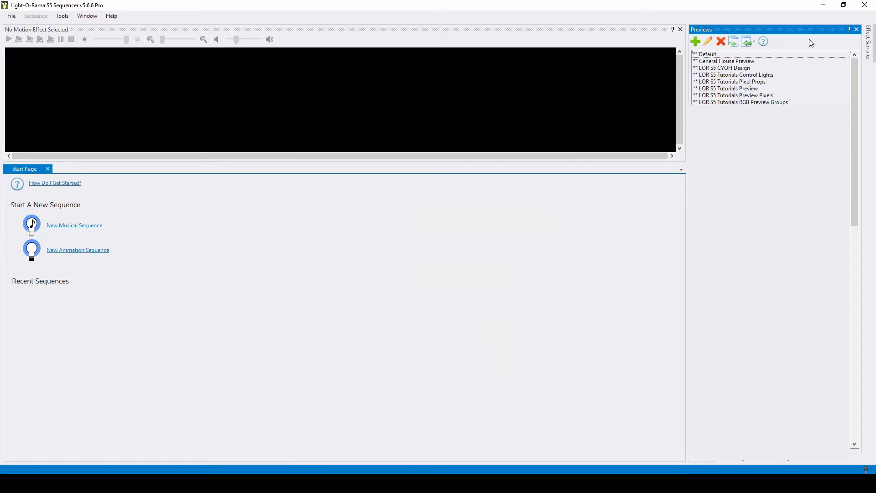
Import the Kall Vizualizer 2019 visualizer file as a new preview, accepting its name.
click(748, 41)
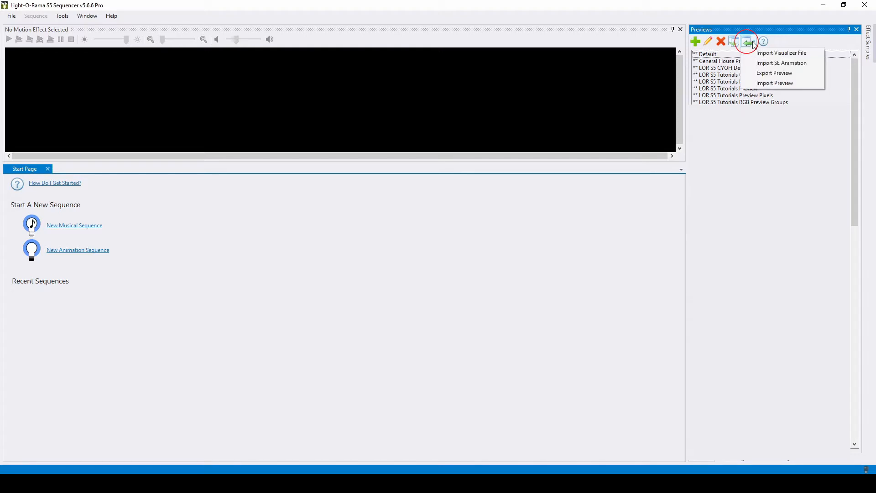
click(782, 53)
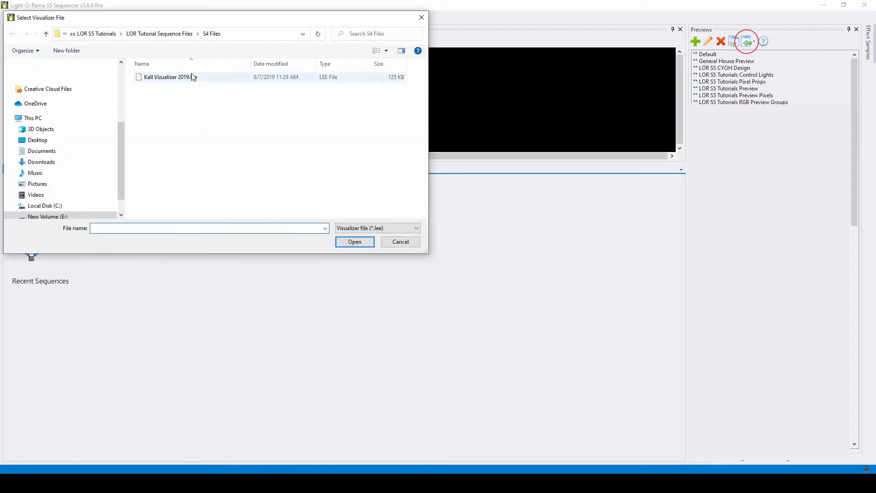
click(355, 241)
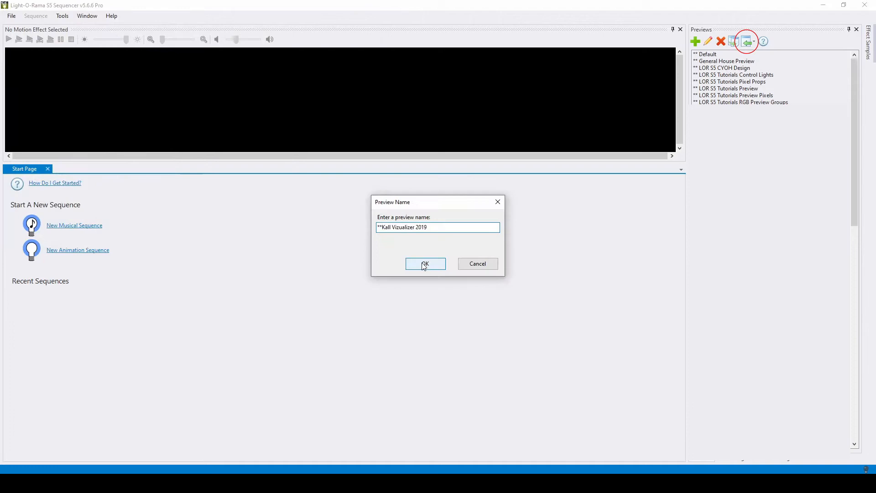
click(425, 263)
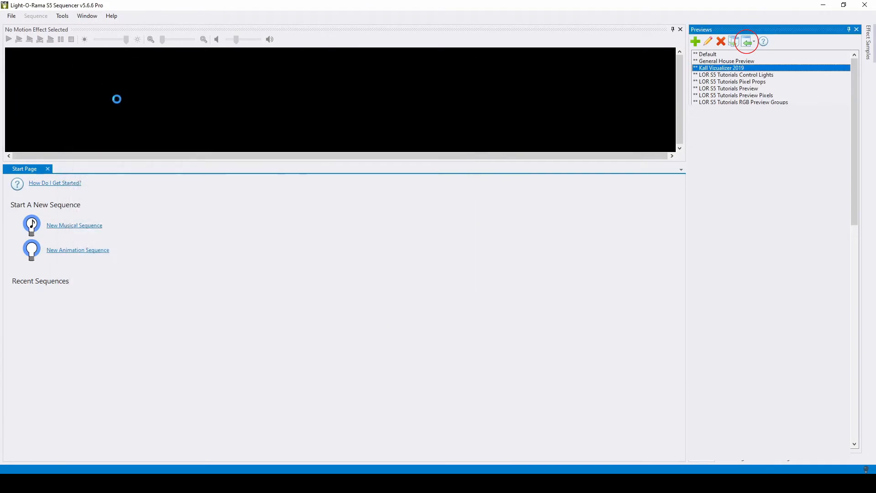
Enlarge the preview design window, review the String Summary and layout, then save.
click(749, 41)
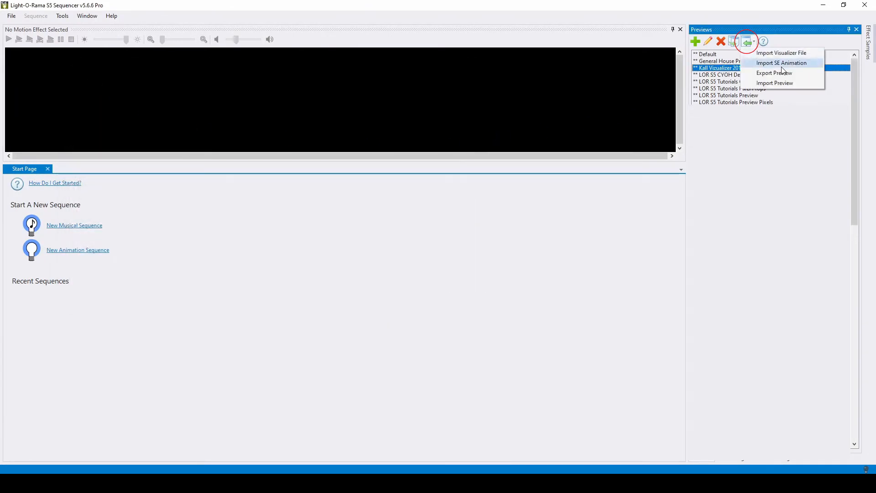
click(781, 63)
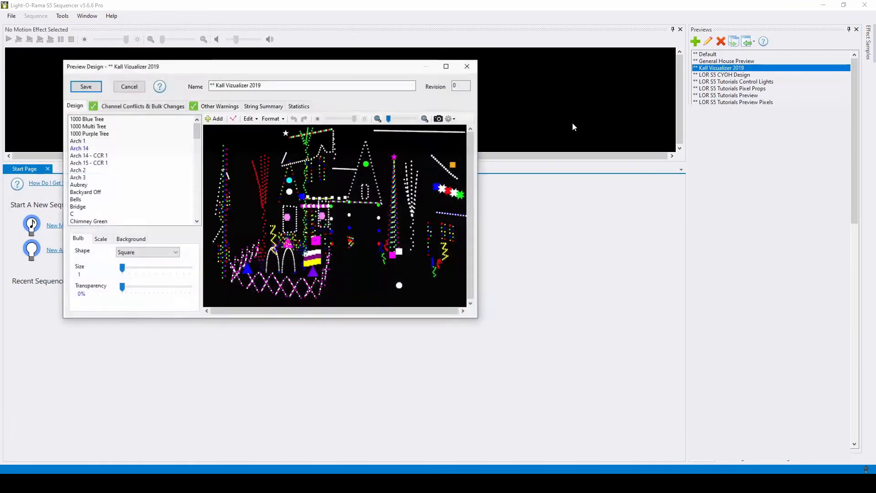
drag(477, 317, 660, 432)
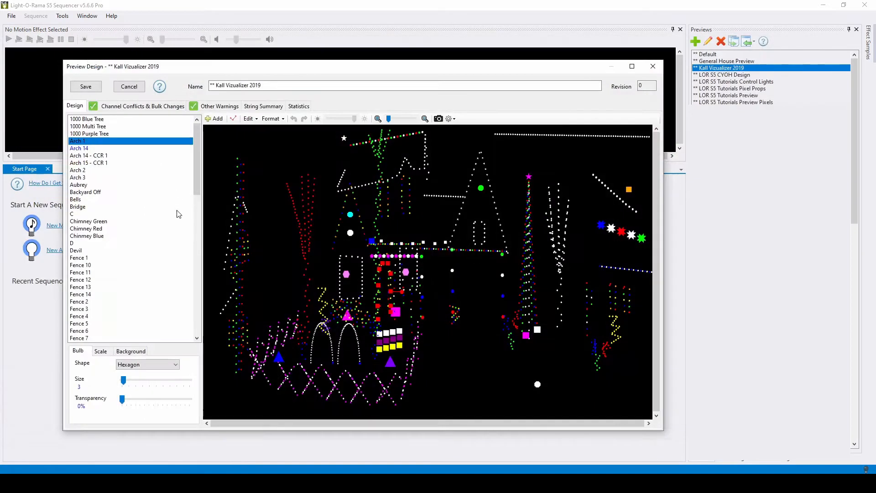
click(263, 106)
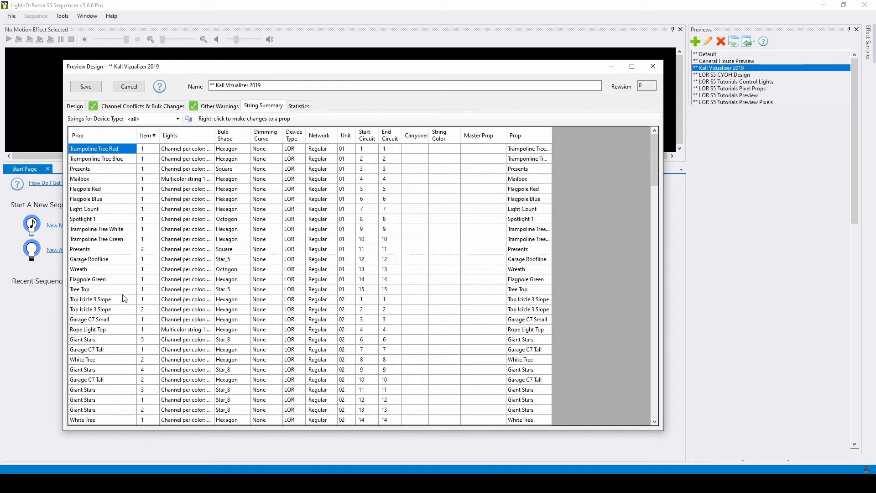
click(74, 106)
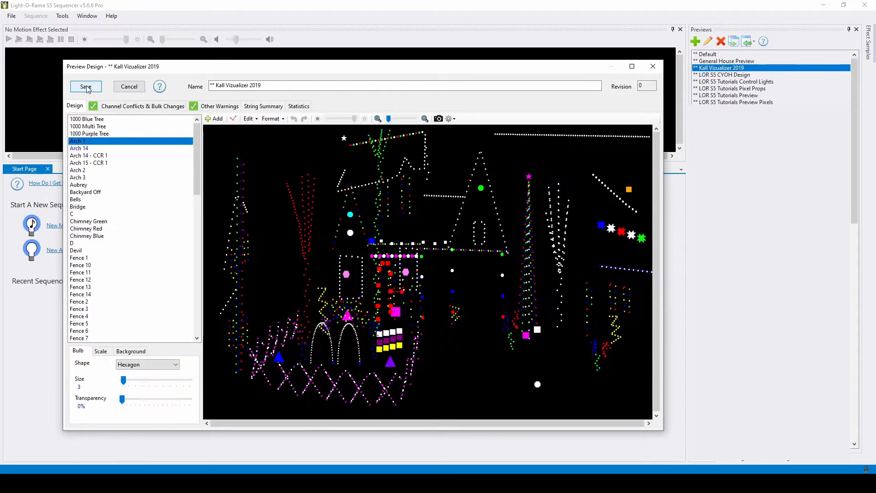
click(86, 87)
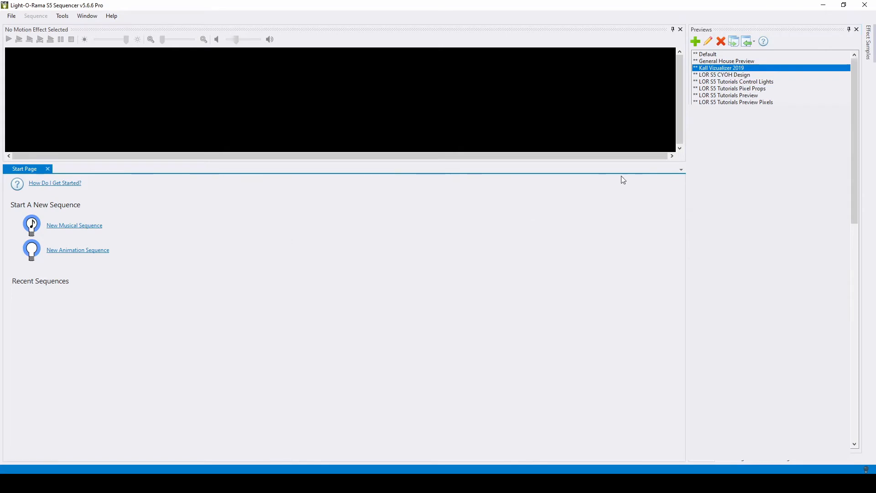
click(695, 41)
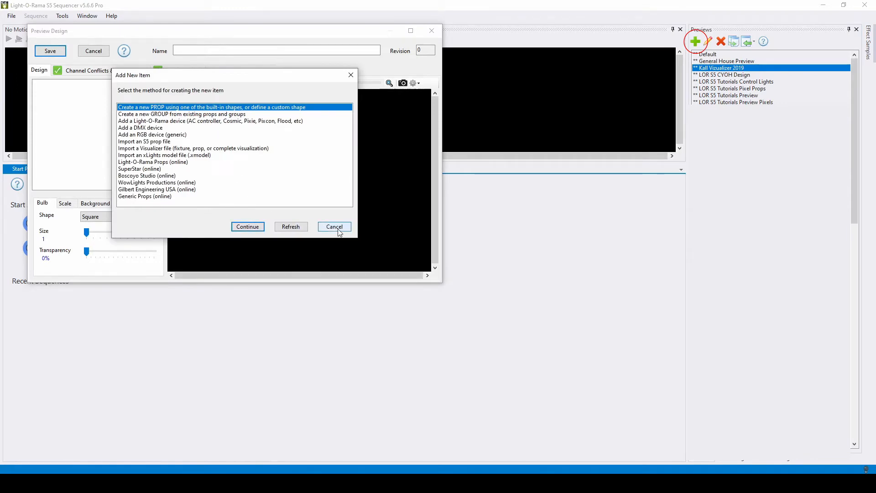
click(334, 226)
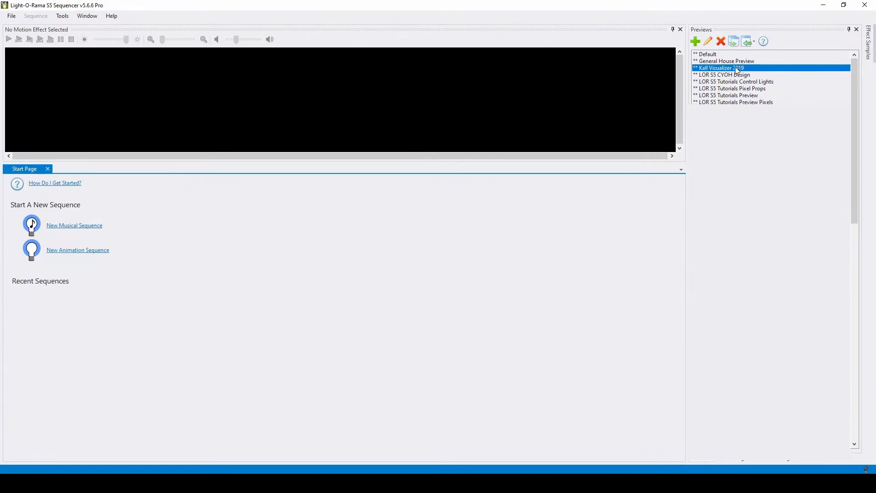
double_click(721, 67)
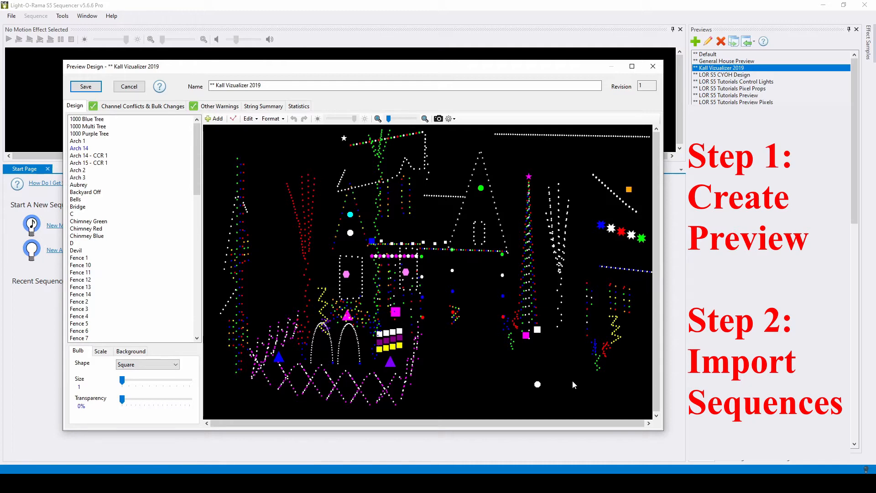
mouse_move(651, 65)
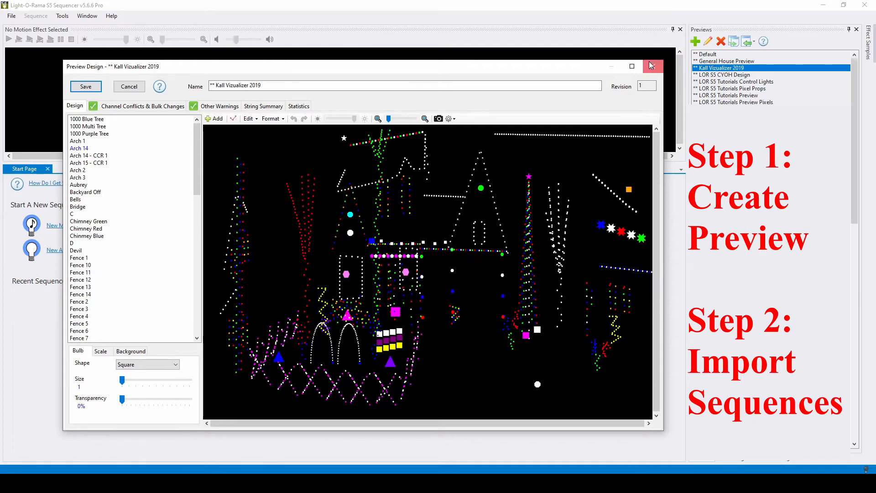
click(653, 66)
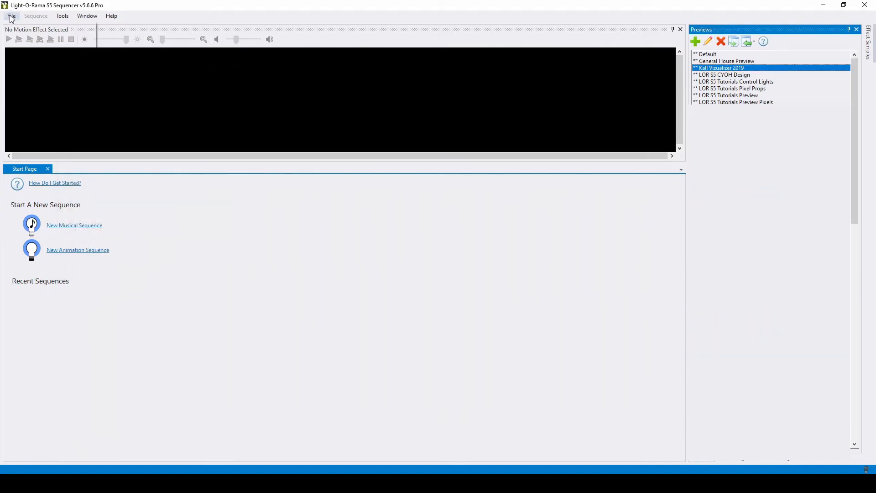
Open WISH LISZT S4 Sequence.lms for upgrade, keeping the existing Kall Vizualizer 2019 preview.
click(10, 16)
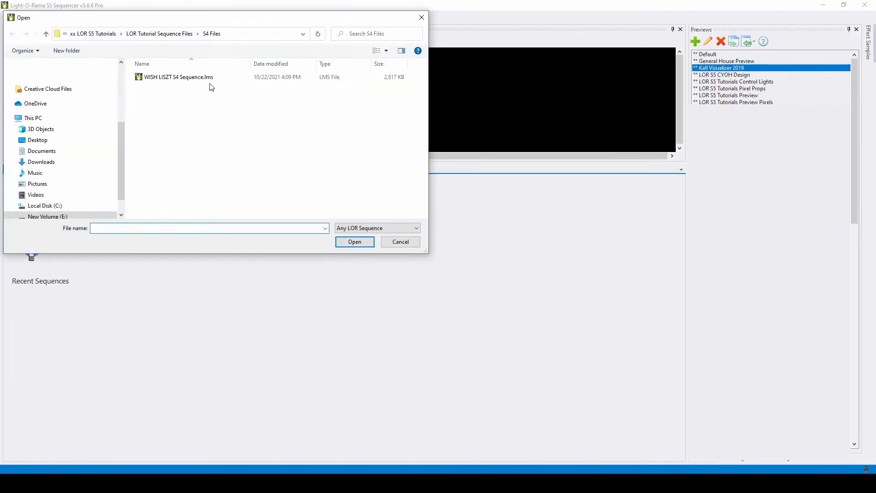
click(355, 241)
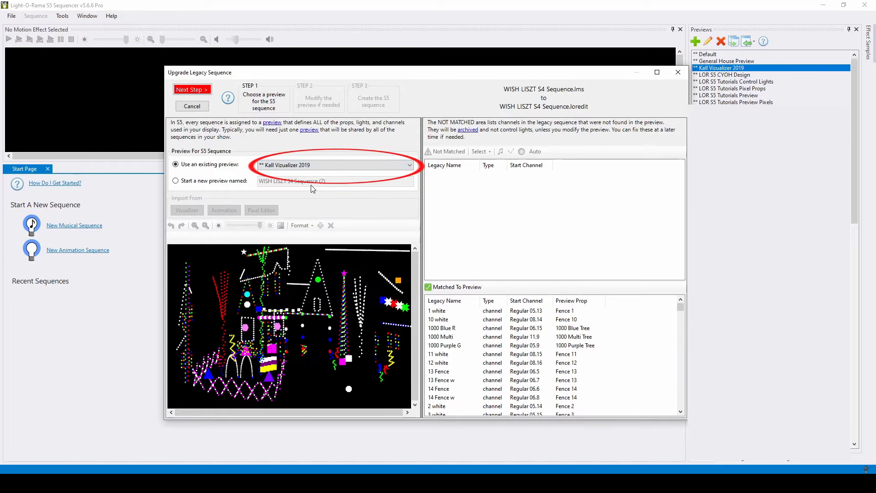
mouse_move(553, 189)
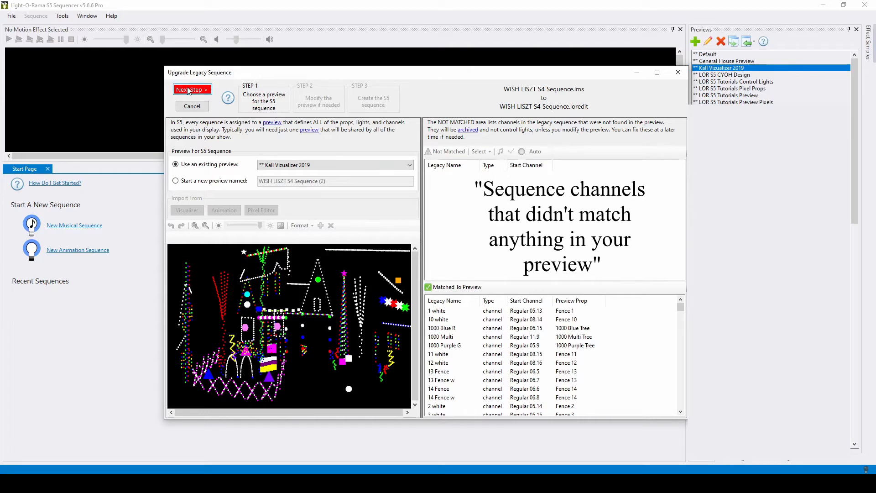
click(192, 89)
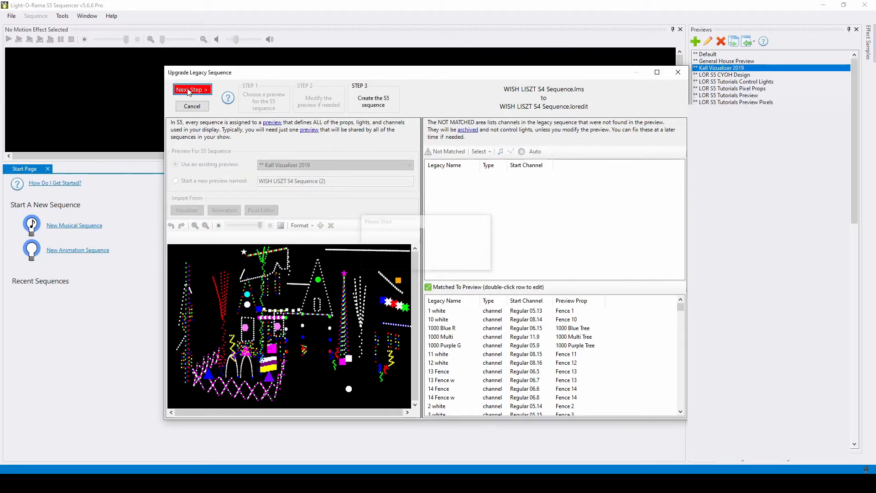
click(192, 89)
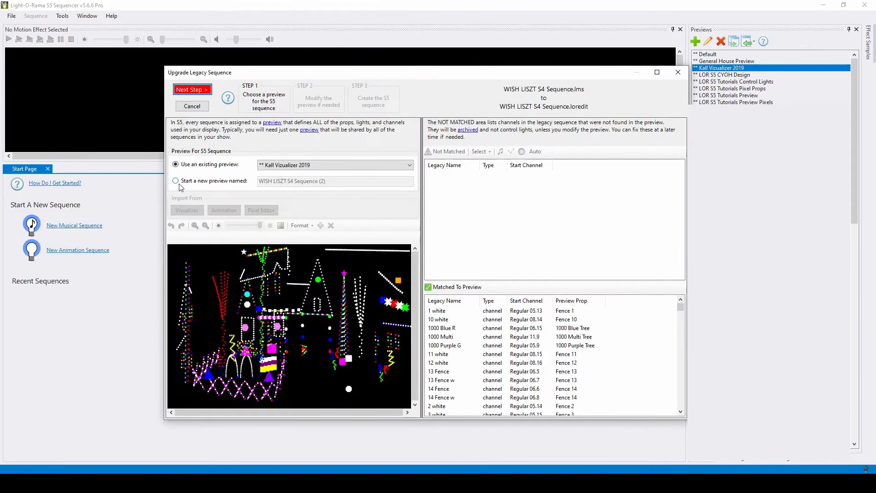
Upgrade into a new preview 'WISH LISZT S4 Sequence (2)' and dismiss the warnings.
click(175, 181)
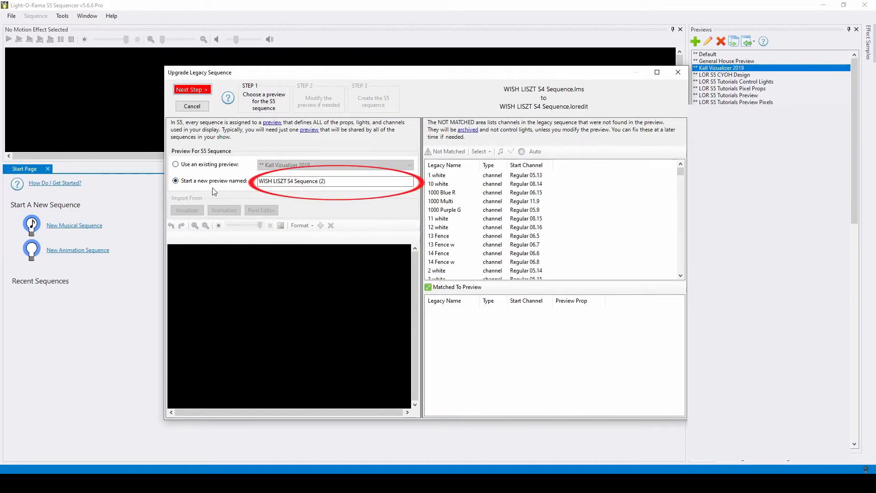
mouse_move(214, 98)
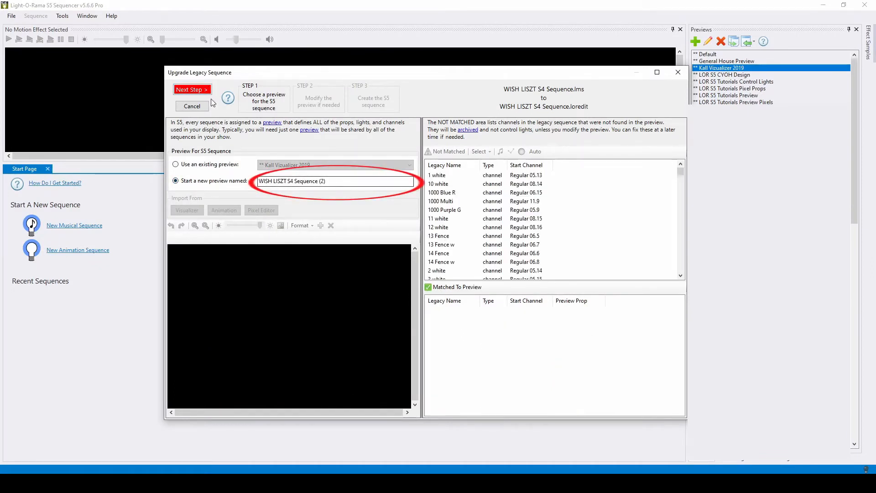
click(192, 89)
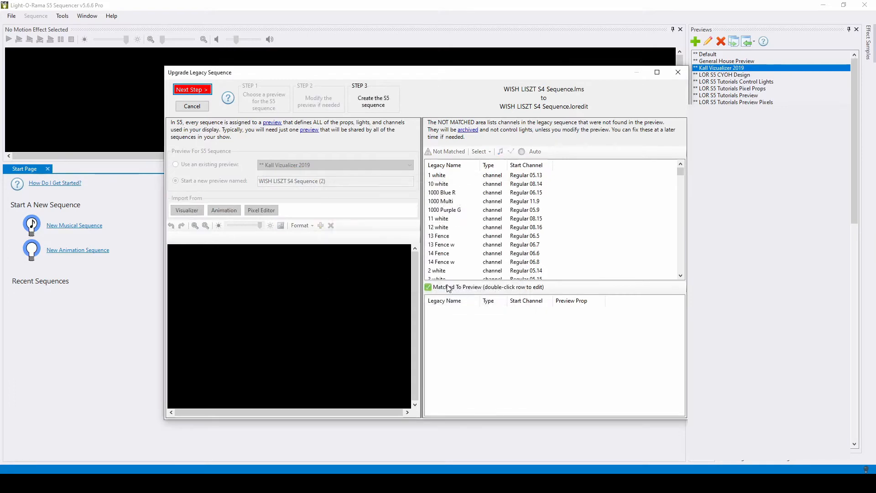
click(192, 89)
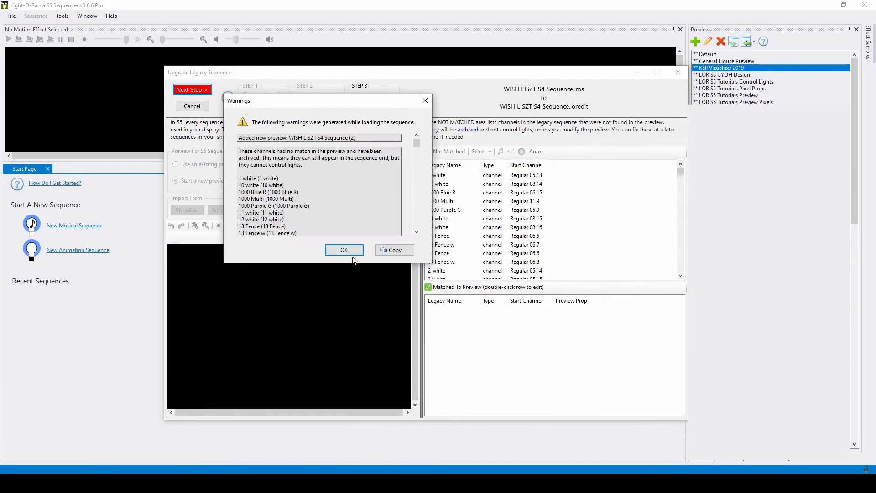
click(344, 250)
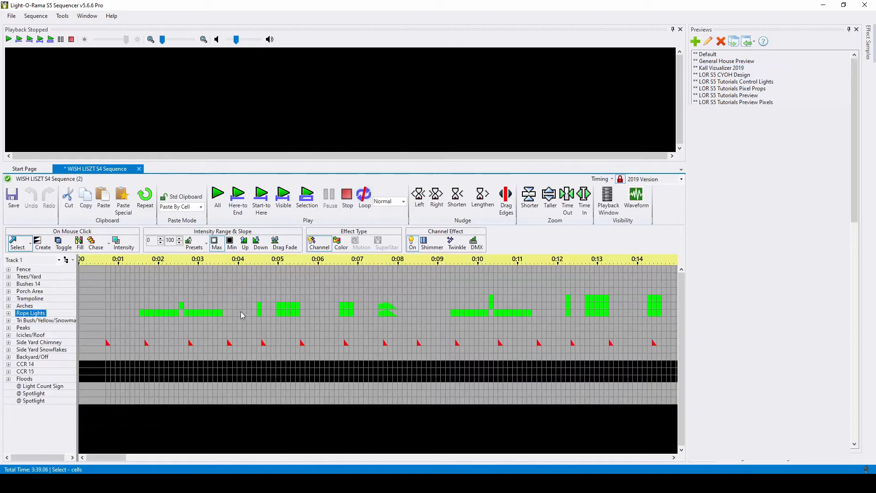
Add the archived props to the preview through Manage Archived Props.
click(29, 15)
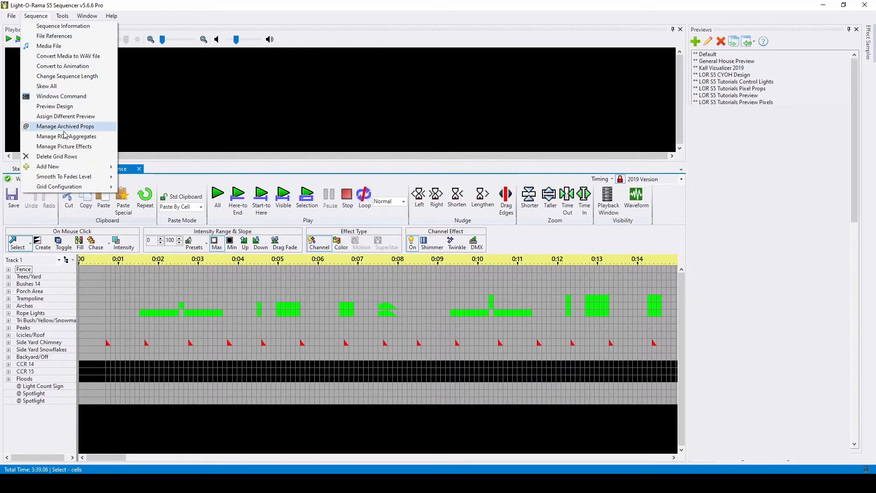
click(66, 126)
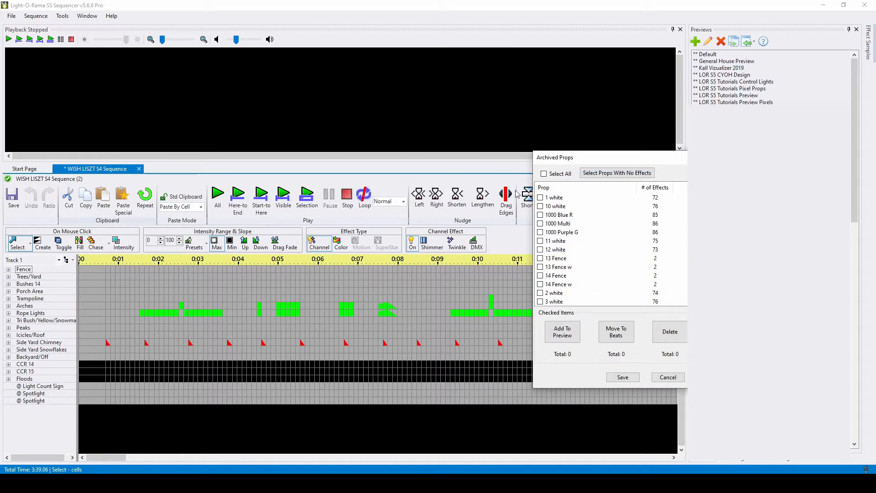
click(544, 173)
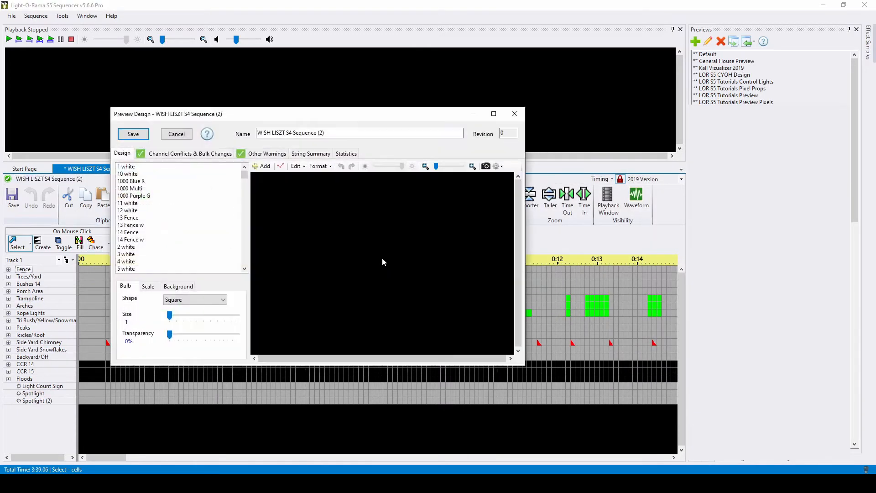
Define 1000 Blue R as a Tree 360 spiral prop and save the preview.
click(131, 181)
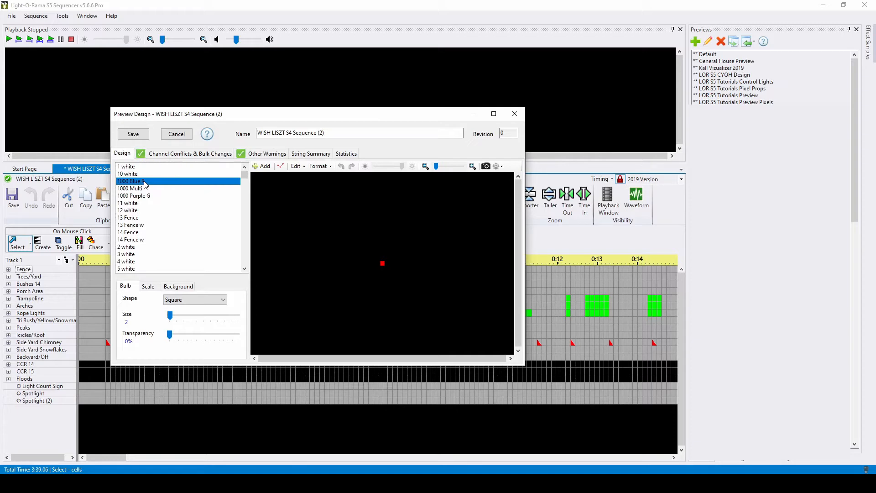
double_click(137, 181)
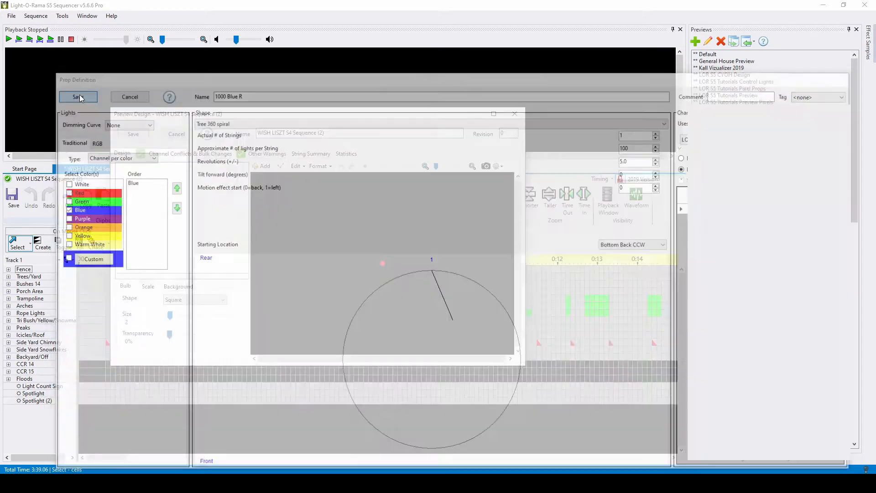
click(78, 96)
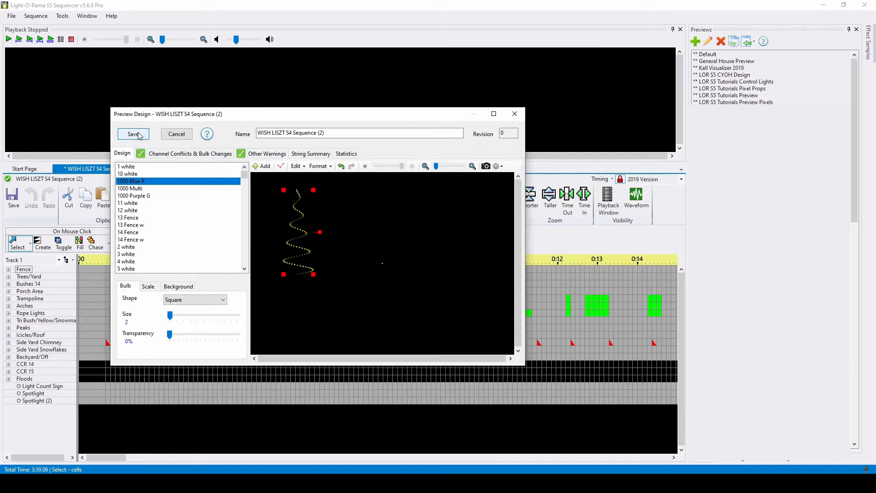
click(133, 133)
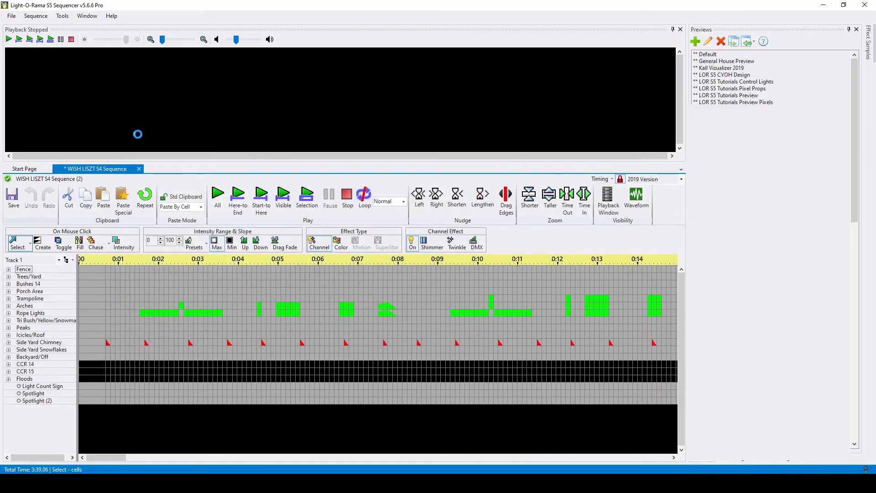
Switch to the LOR S5 Tutorial - S4 to S5 sequence and open the grid view dropdown.
click(93, 169)
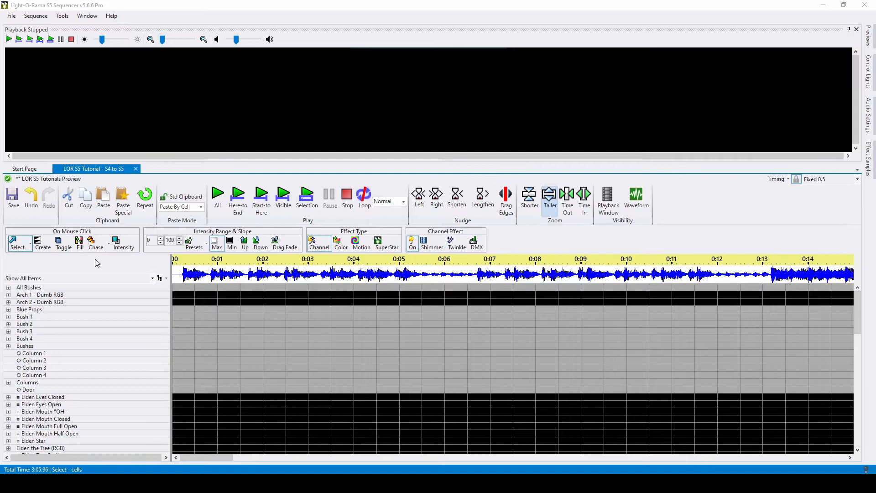
click(39, 302)
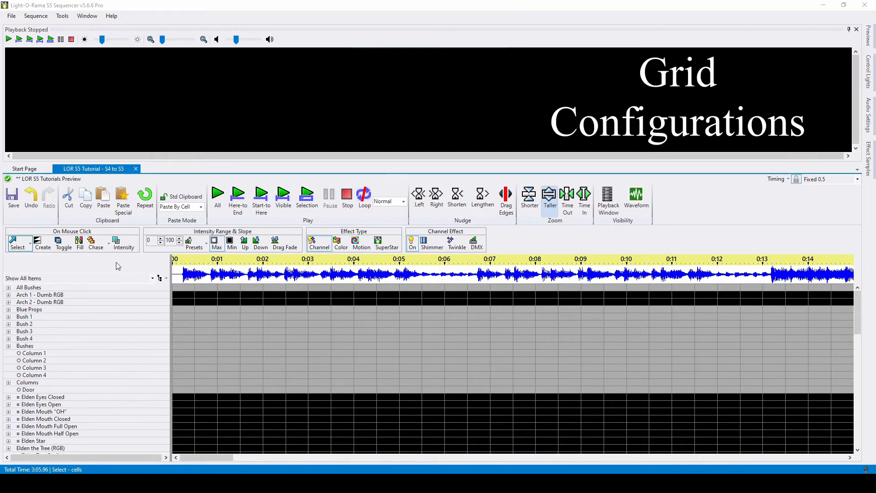
click(25, 317)
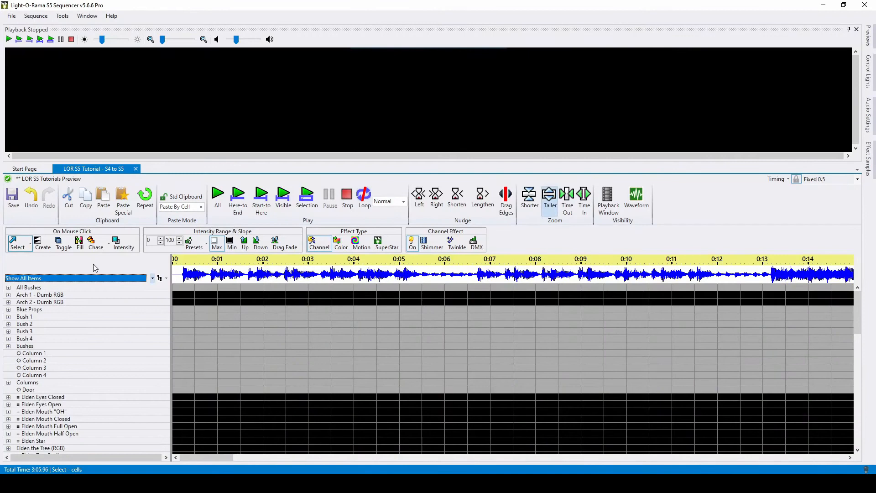
click(25, 338)
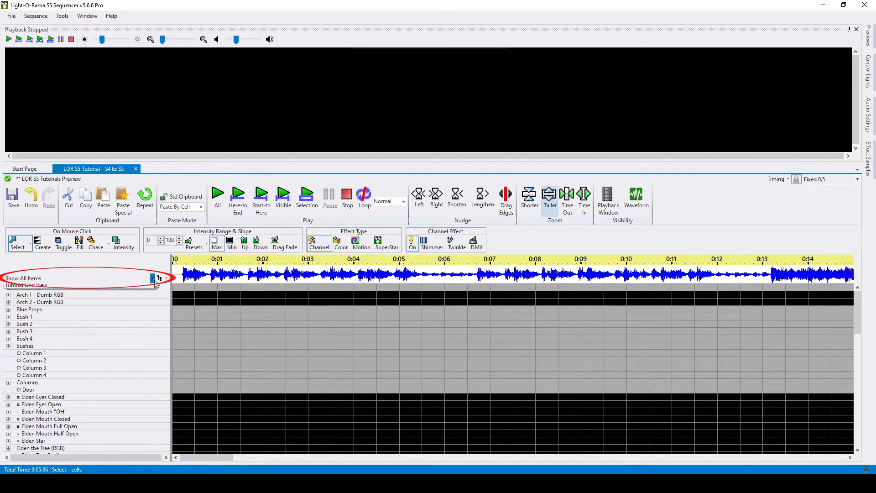
Select Tutorial Grid View and expand Little Bushes and Bushes to show Columns 1–4.
click(153, 278)
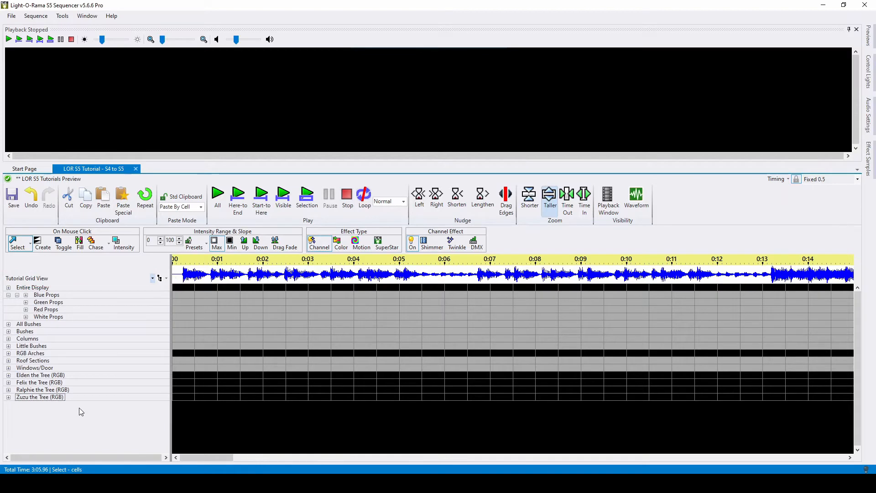
click(9, 339)
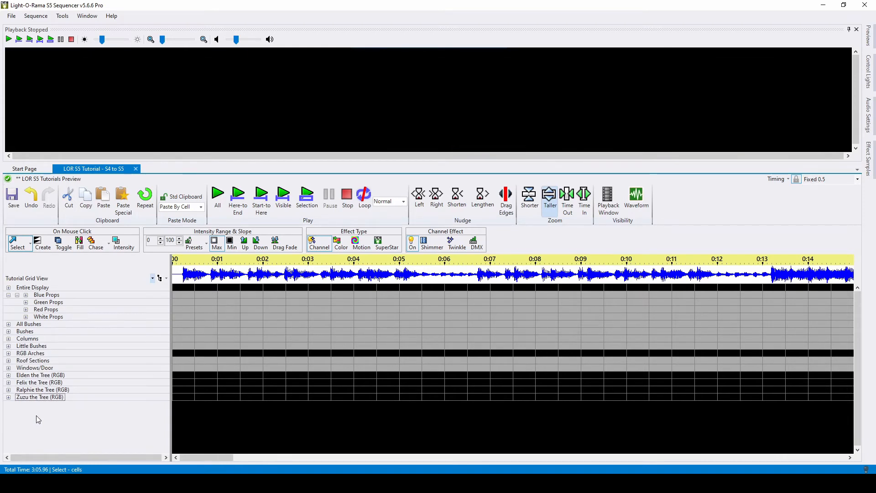
click(31, 353)
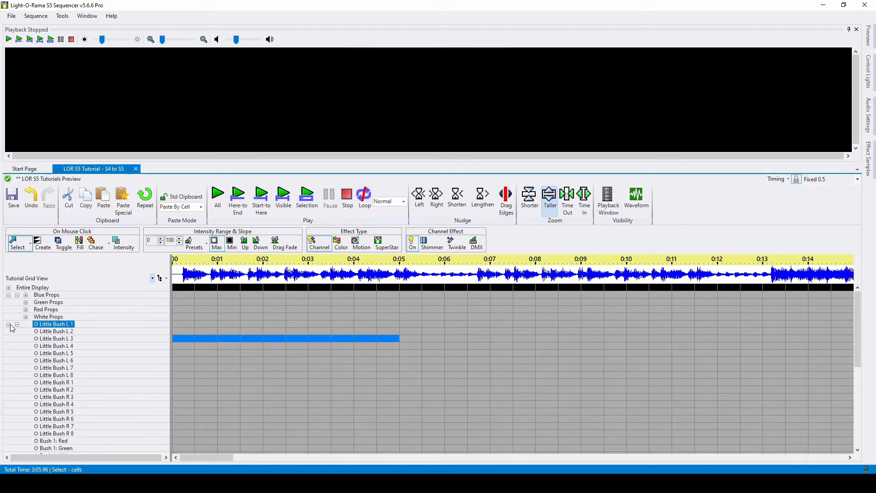
click(52, 338)
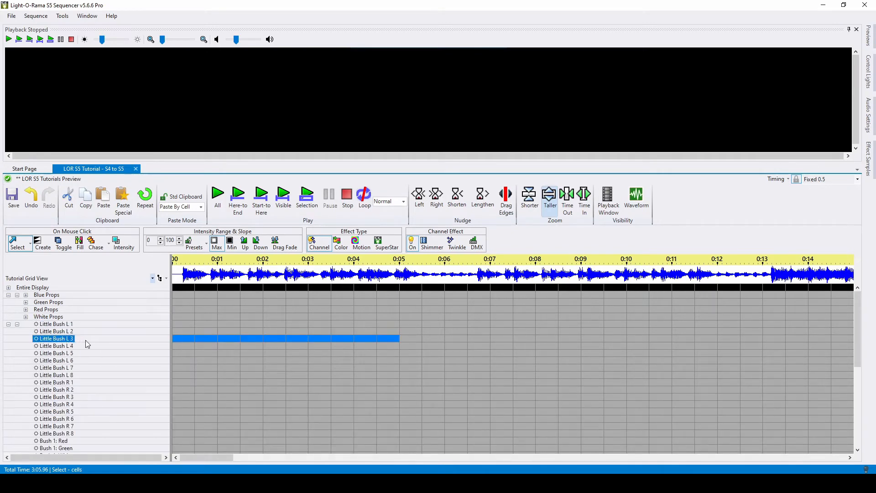
mouse_move(94, 344)
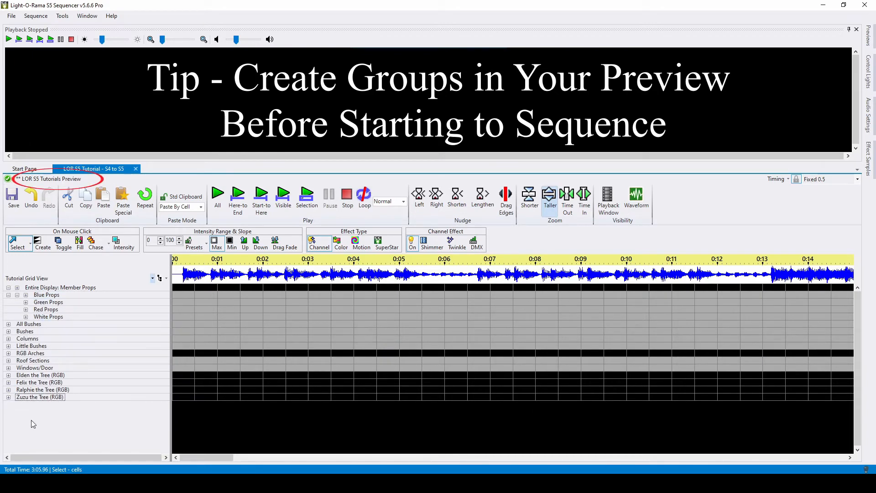
click(34, 367)
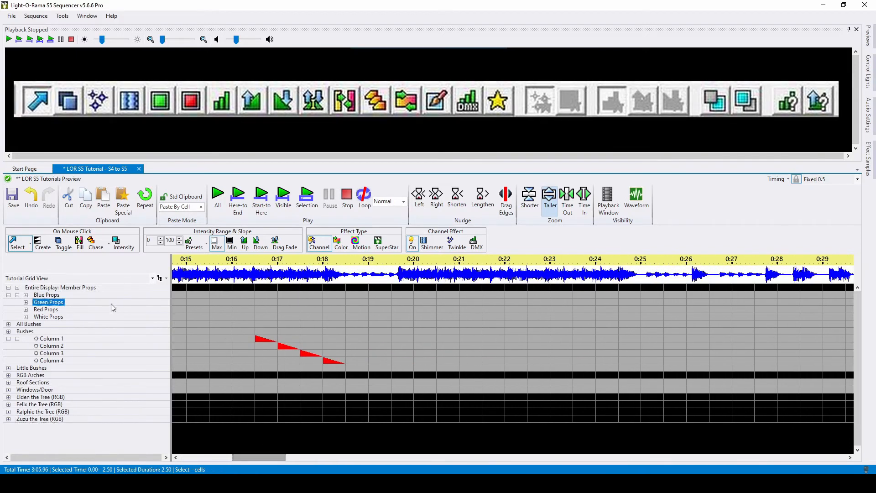
In Create mode, add a solid stepped chase down Columns 1–4 from 0:21.5 to 0:23.5.
click(46, 294)
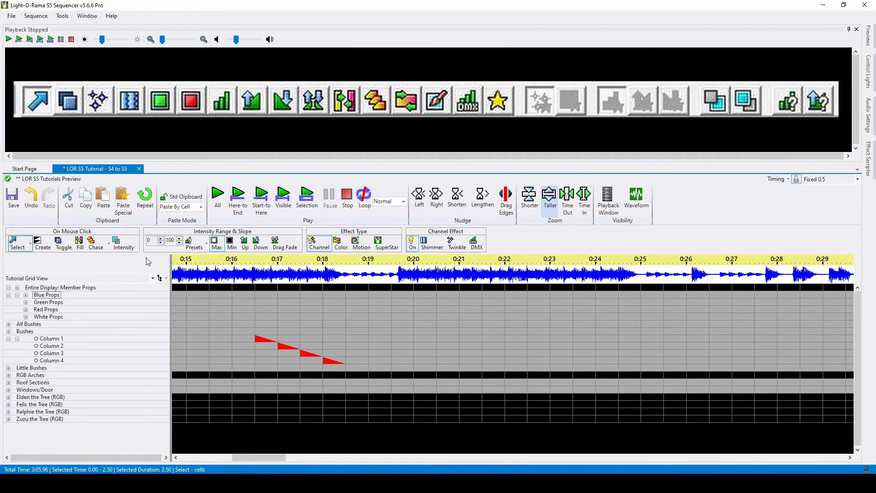
mouse_move(42, 244)
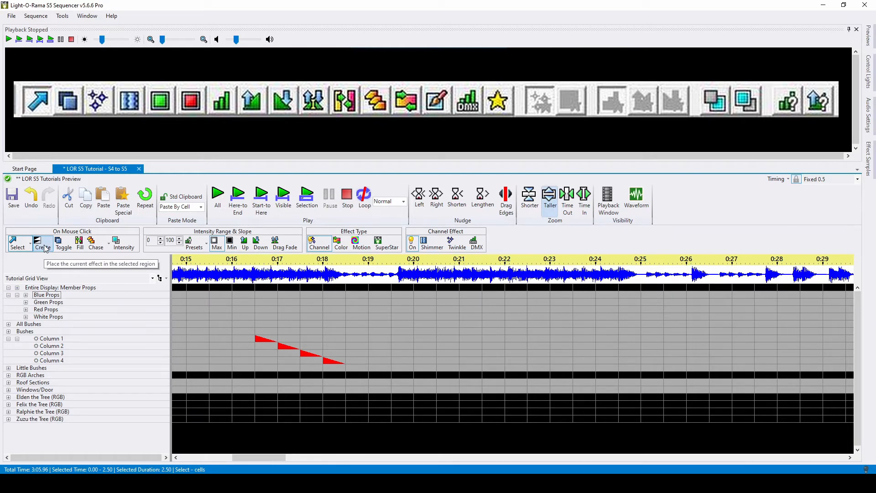
click(42, 242)
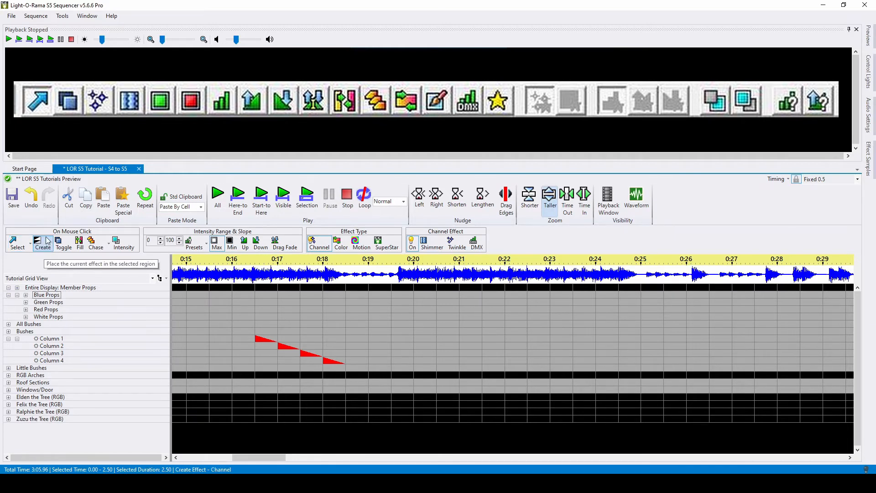
mouse_move(85, 273)
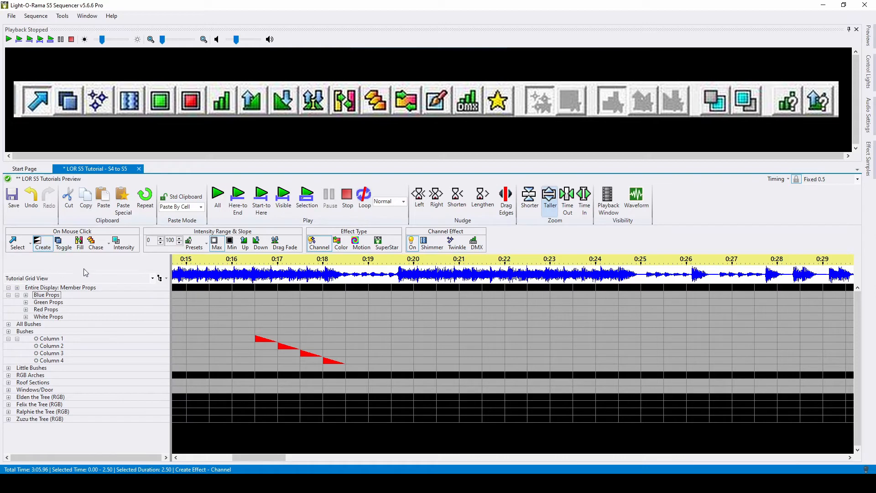
click(494, 338)
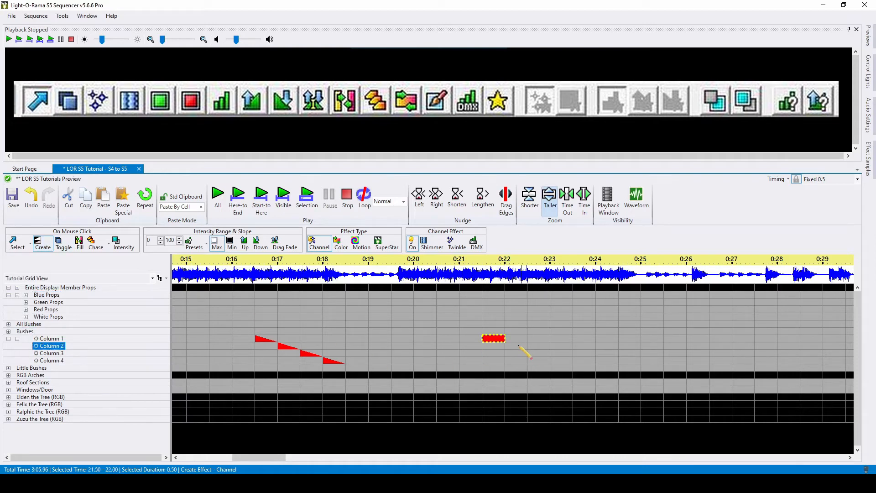
drag(494, 338, 570, 366)
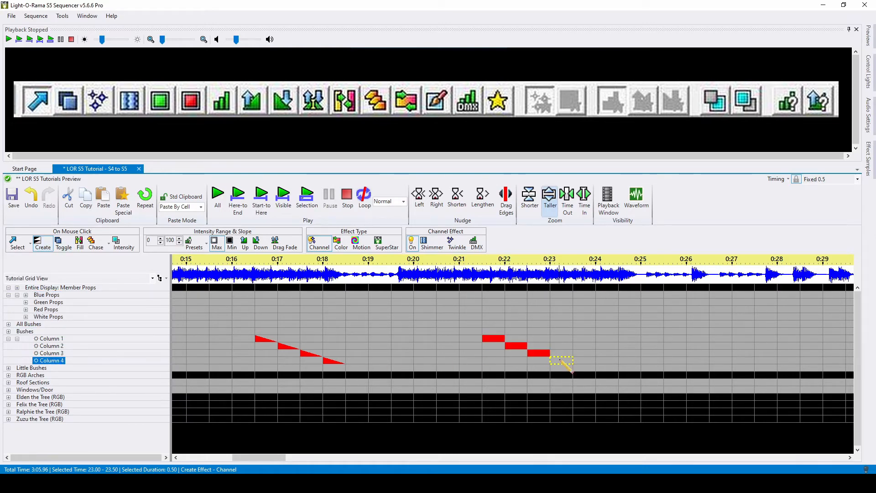
click(14, 242)
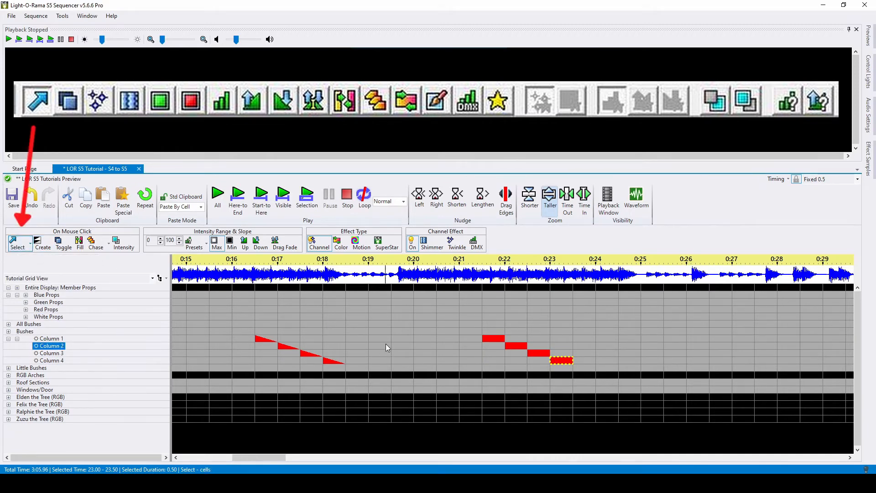
Add a second solid stepped chase down Columns 1–4 from 0:19 to 0:21.
click(380, 338)
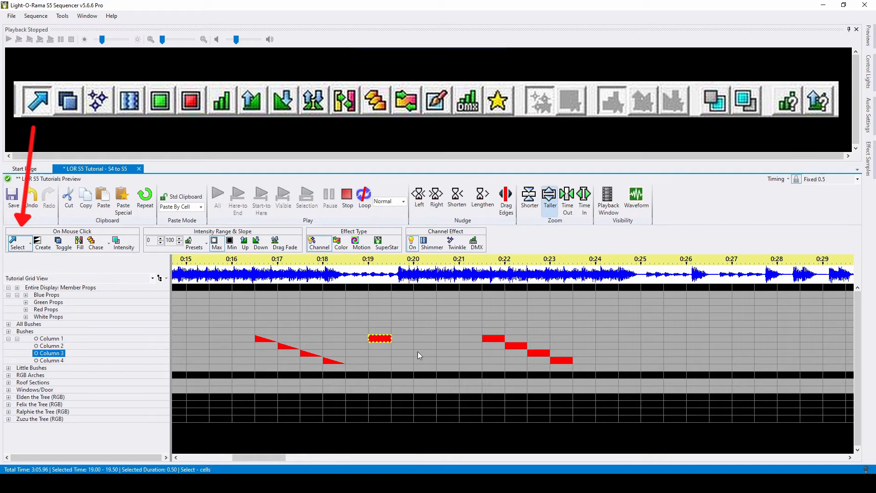
click(448, 361)
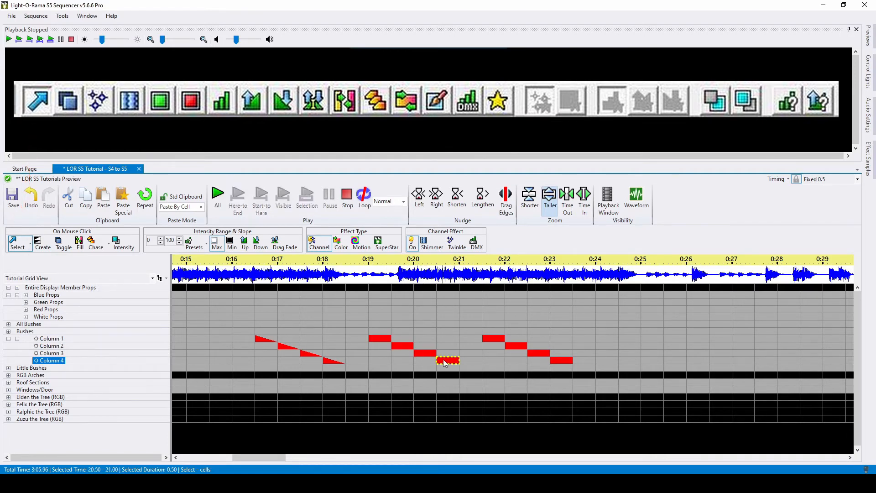
click(425, 346)
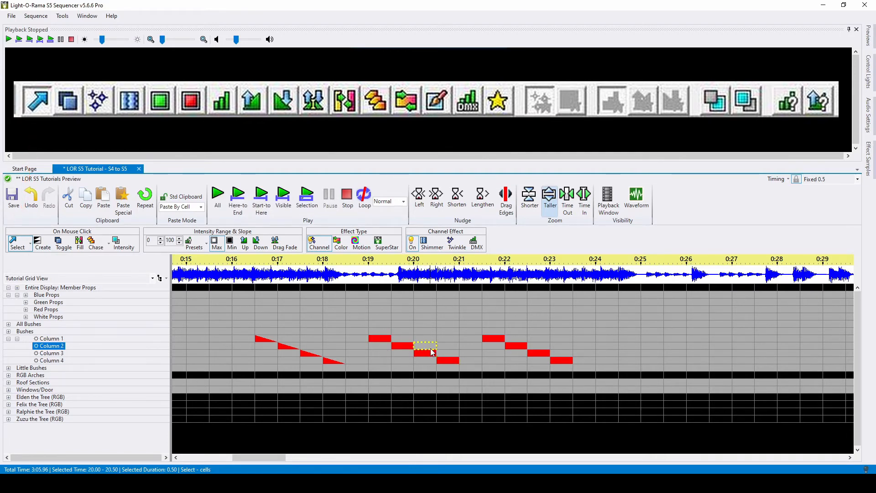
right_click(426, 346)
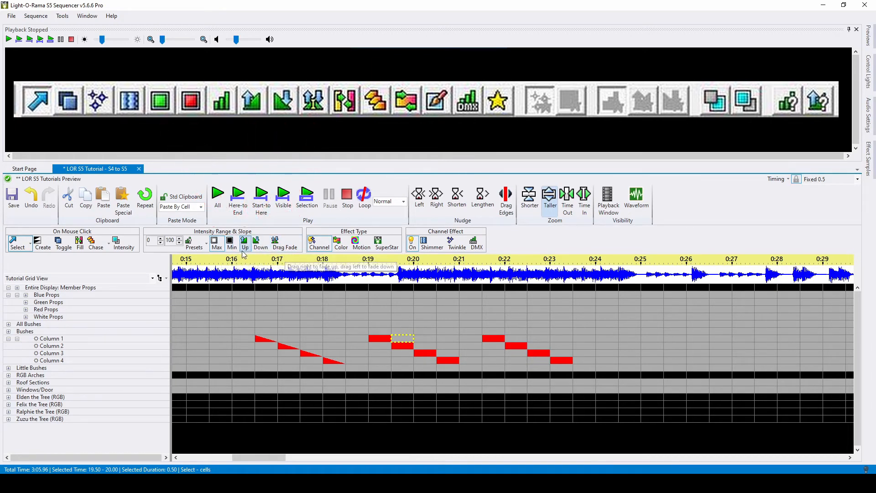
mouse_move(233, 258)
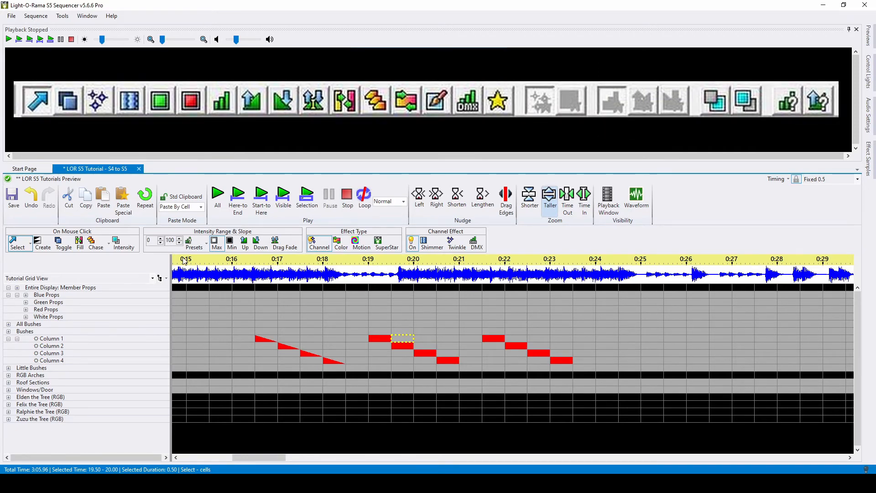
mouse_move(173, 252)
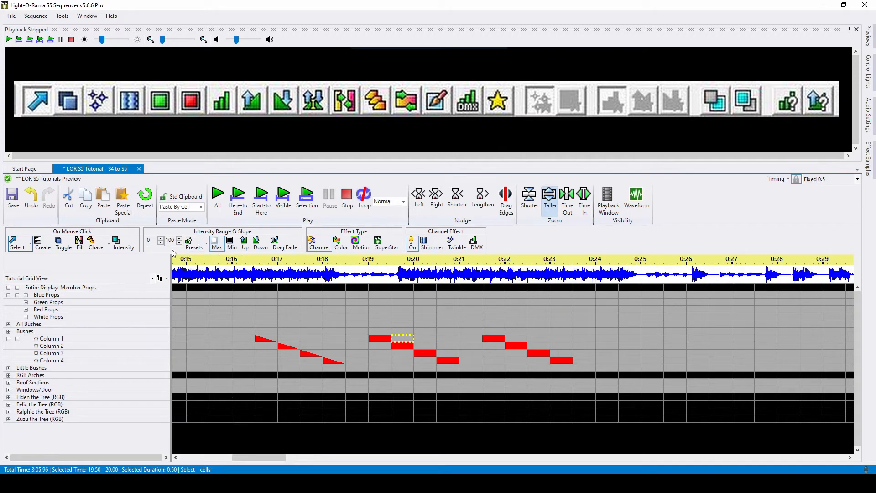
Set Intensity Max to 50 and step a half-intensity chase down Columns 1–4 from 0:24.
click(222, 100)
text(50)
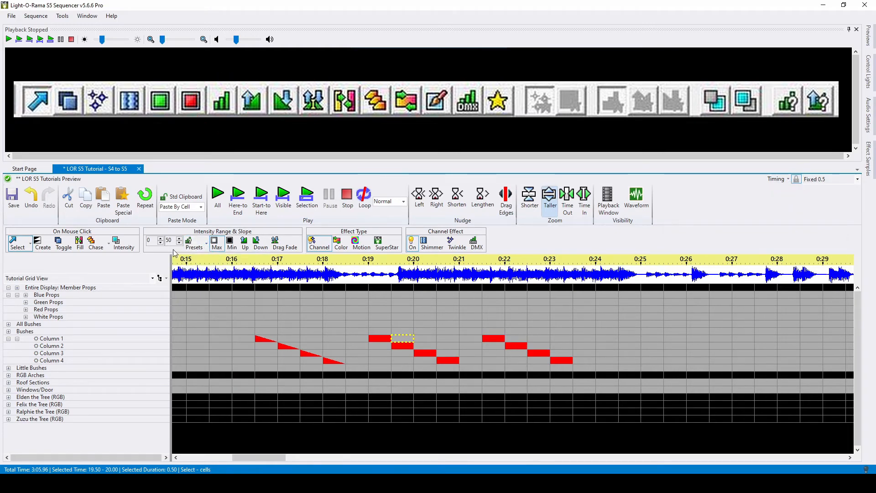
click(607, 338)
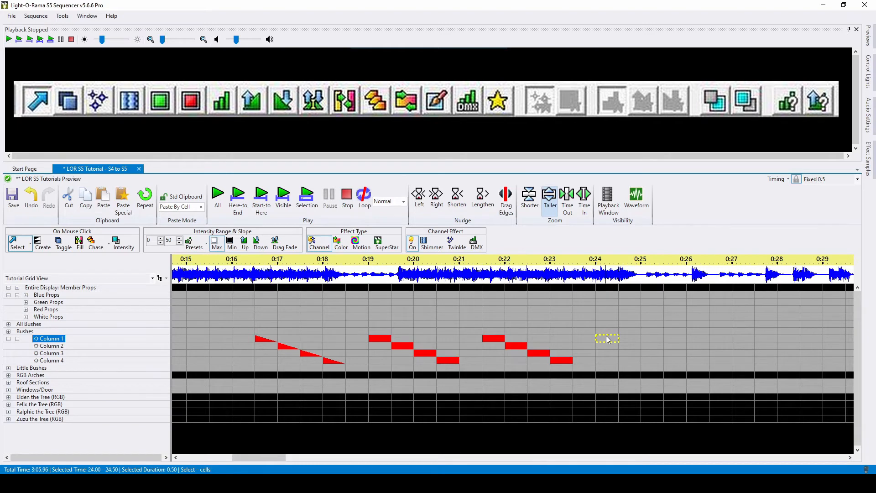
click(653, 353)
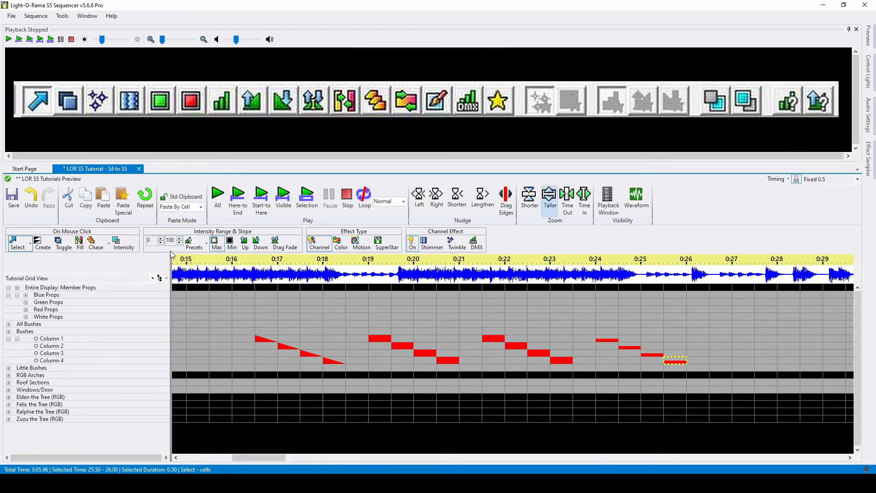
mouse_move(115, 259)
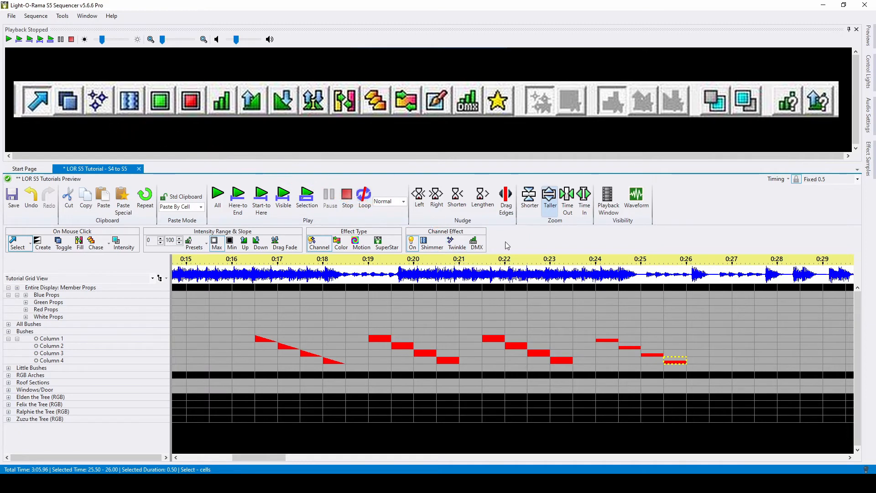
Pick a textured channel effect such as Twinkle and switch to Color effect creation.
click(51, 339)
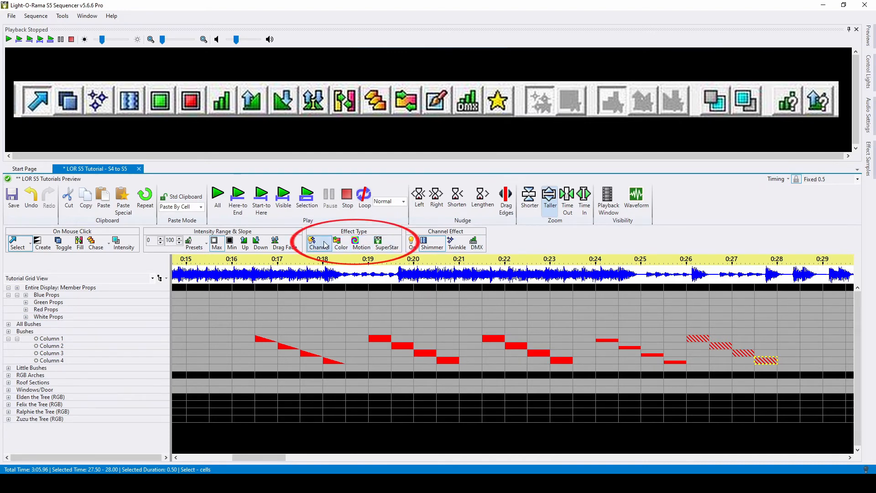
mouse_move(319, 241)
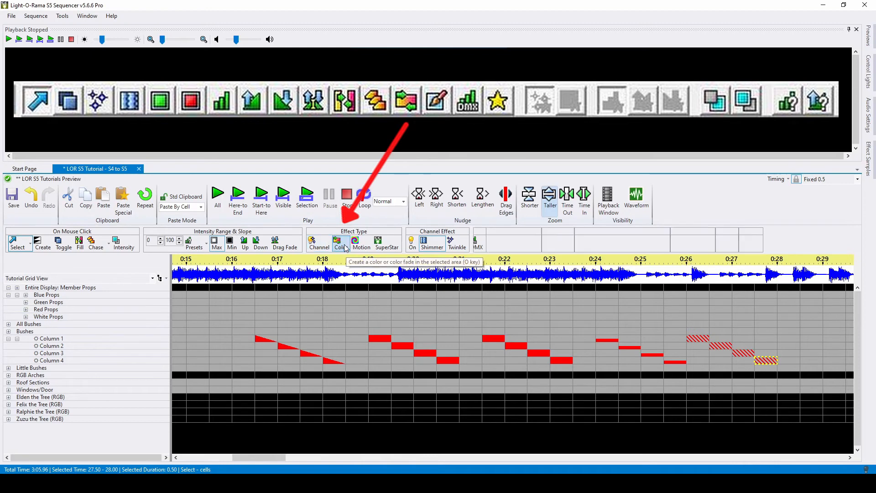
click(341, 241)
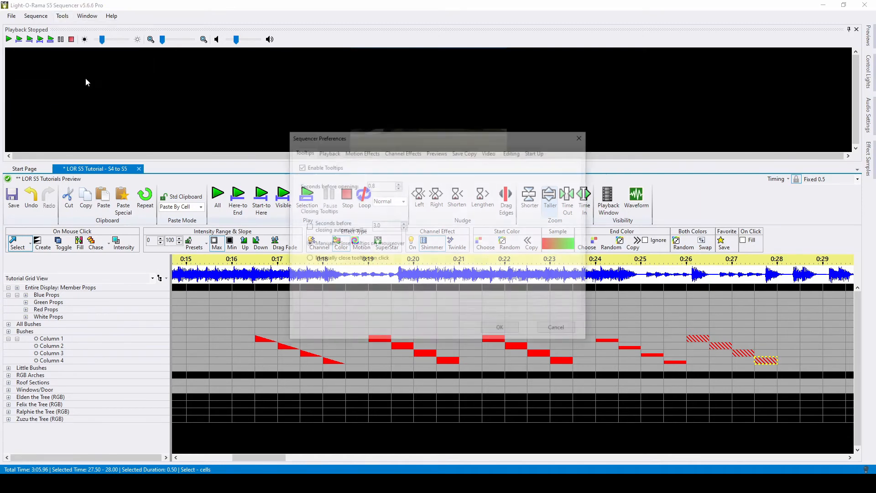
In Editing preferences, enable 'Only show essential buttons on the toolbar for color selection'.
click(513, 151)
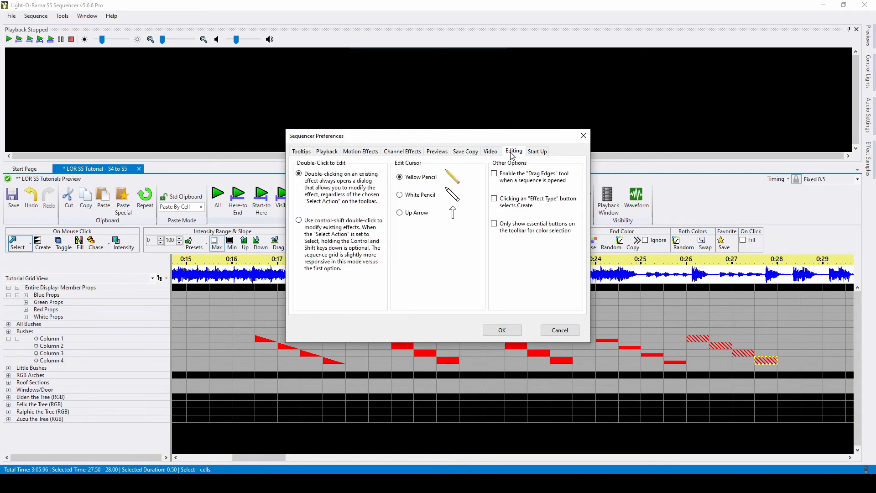
click(494, 223)
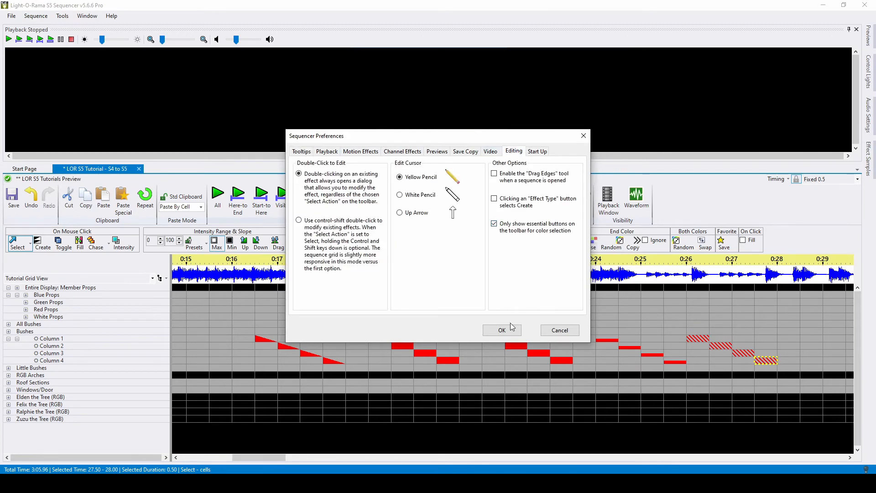
click(502, 330)
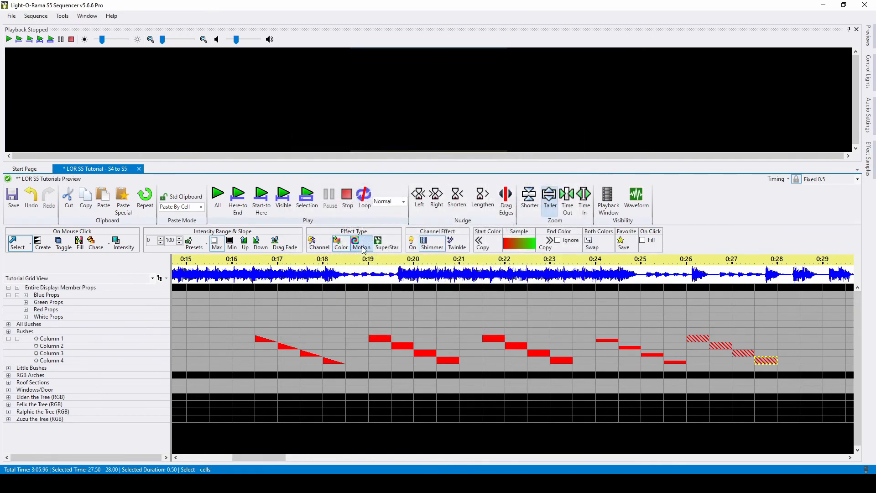
Add a SpinFade motion effect on RGB Arches from 0:19.5 to 0:22.
click(361, 242)
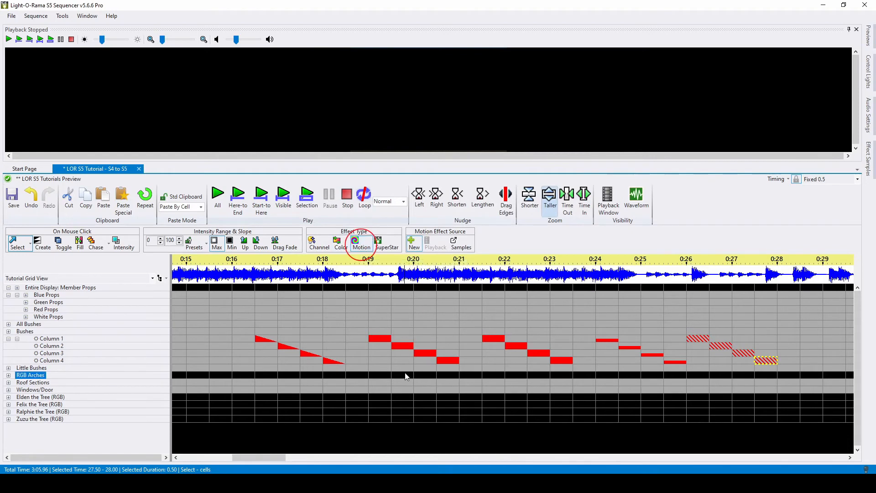
drag(391, 376, 503, 375)
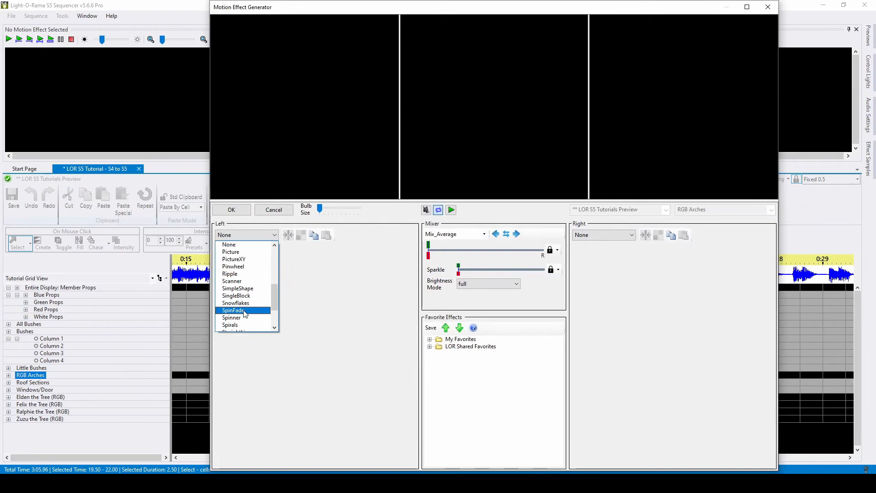
click(233, 310)
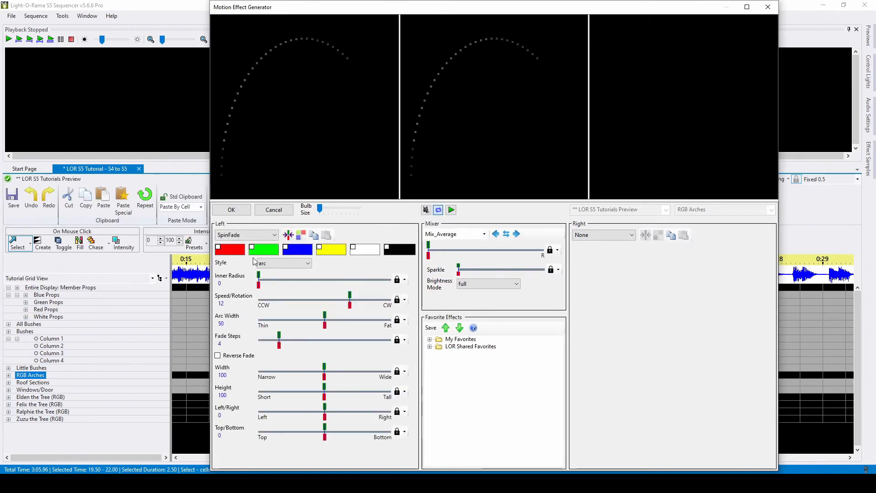
click(231, 210)
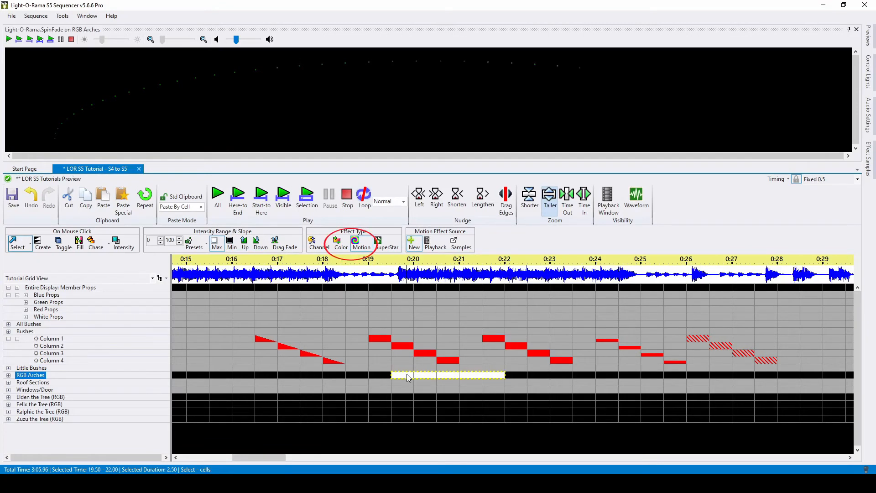
mouse_move(407, 377)
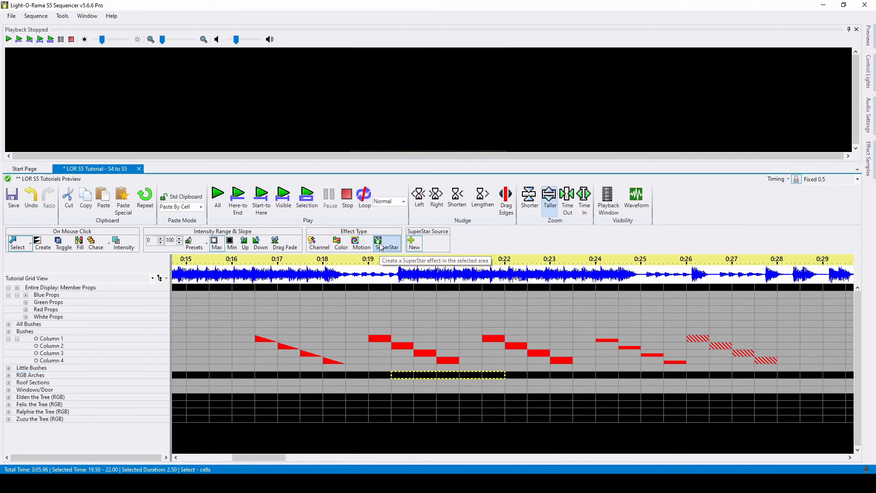
click(595, 375)
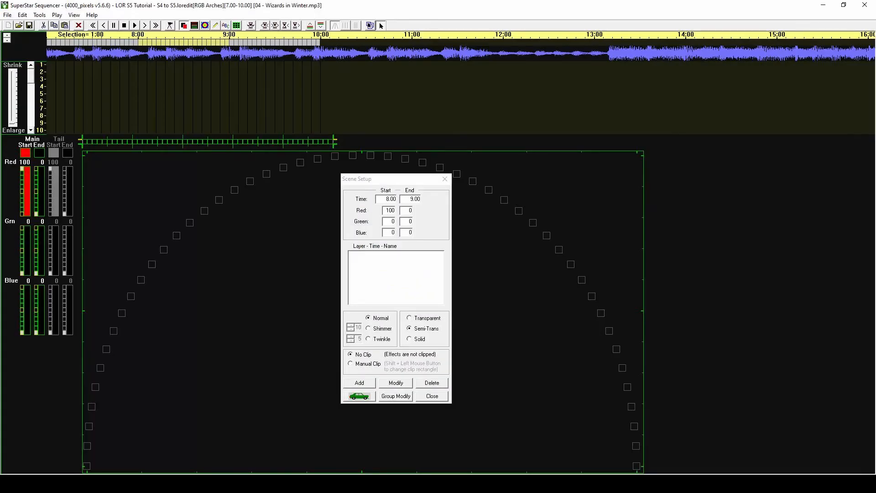
click(431, 396)
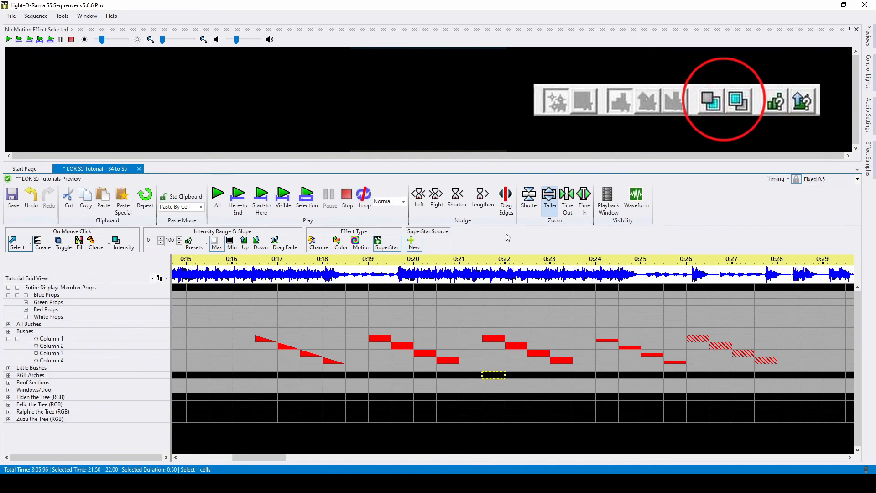
Apply Fade Up Each Effect to the Columns 1–4 chase effects between 0:16.5 and 0:23.5.
click(49, 338)
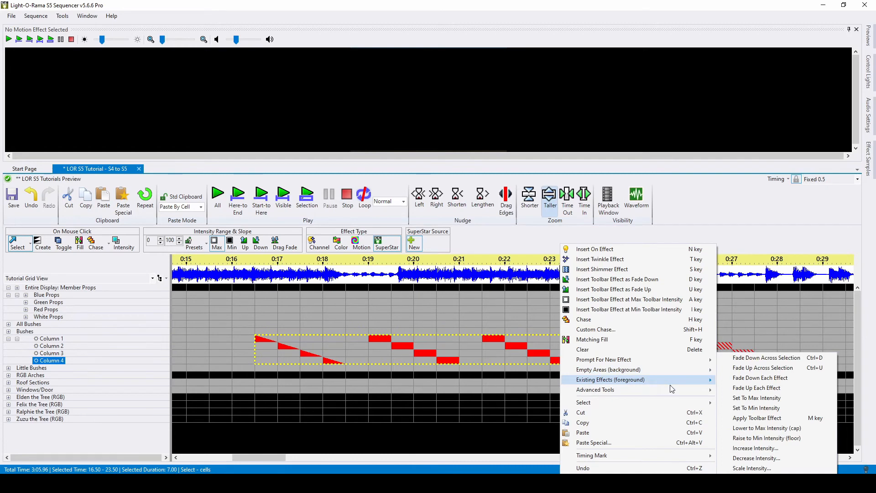
mouse_move(764, 391)
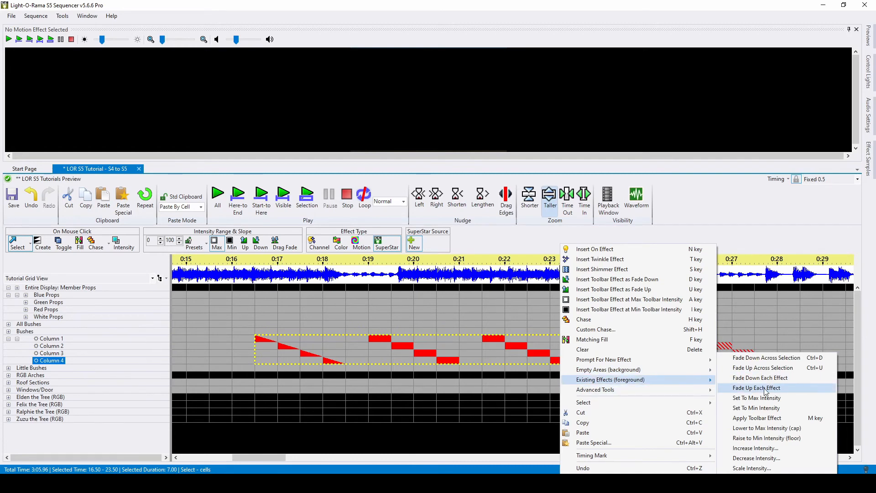
click(756, 387)
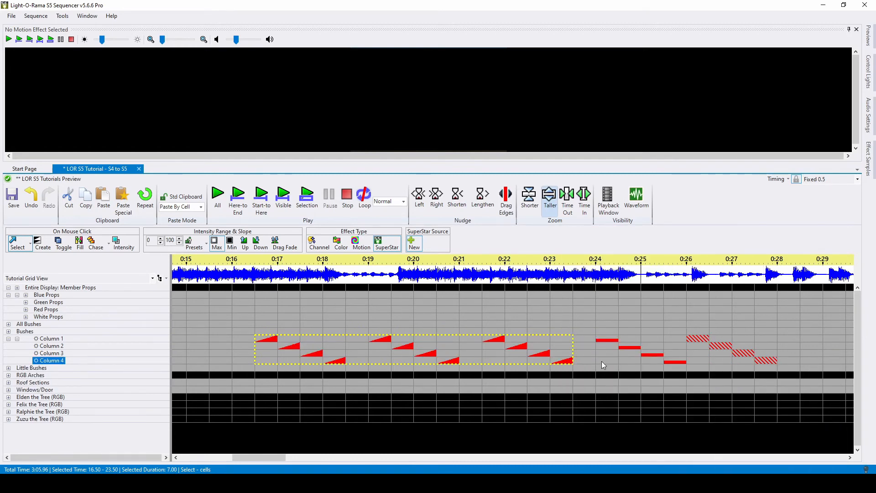
mouse_move(520, 363)
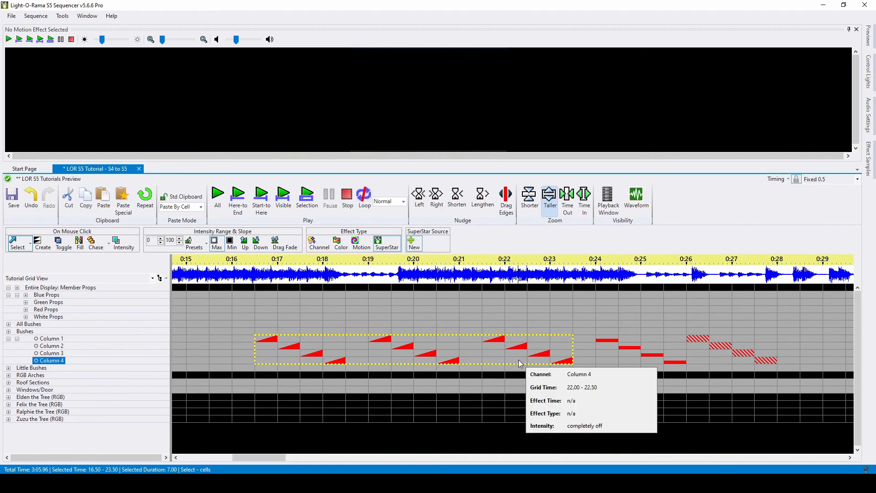
click(290, 360)
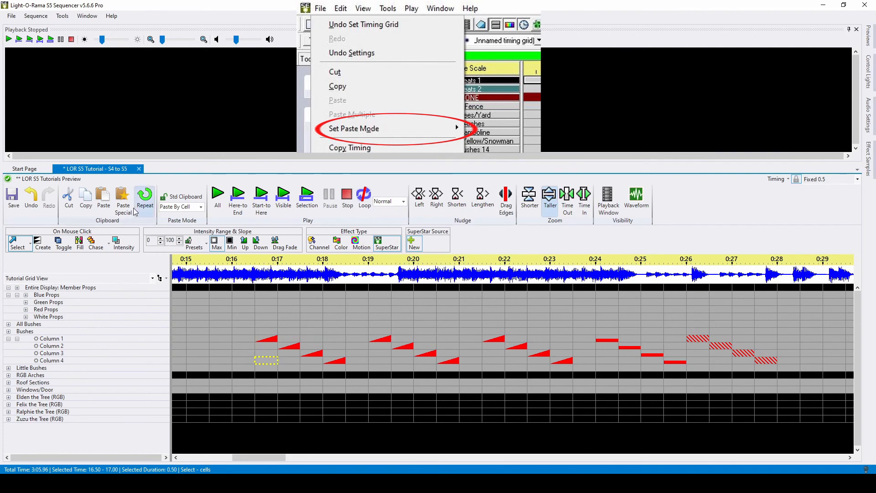
Paste Special the fade chase onto Columns 1–4 with Bottom up (flip vertical) enabled.
click(123, 197)
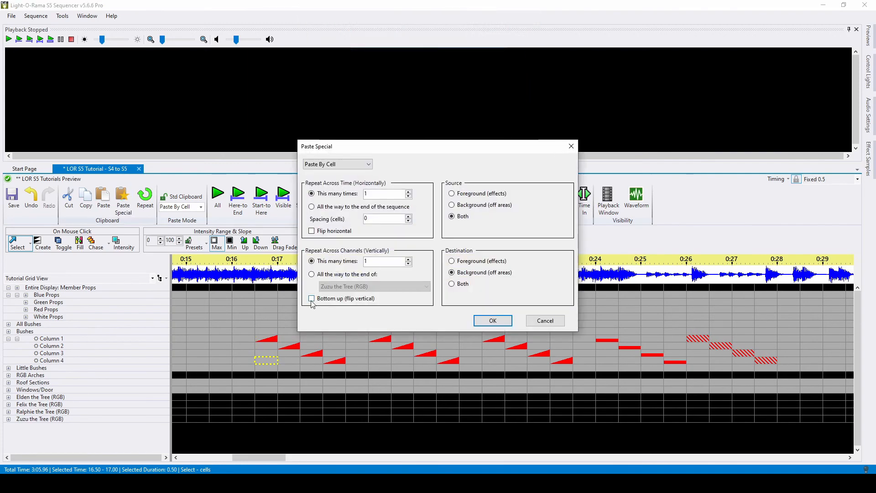
click(311, 298)
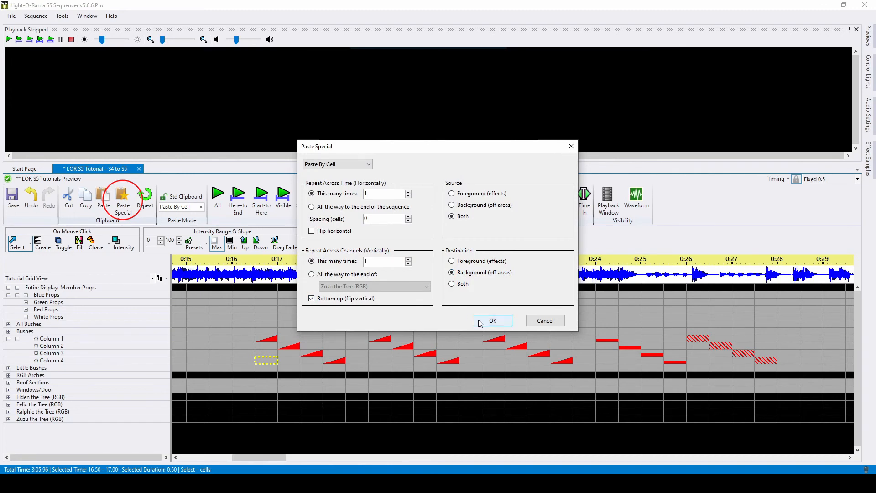
click(493, 320)
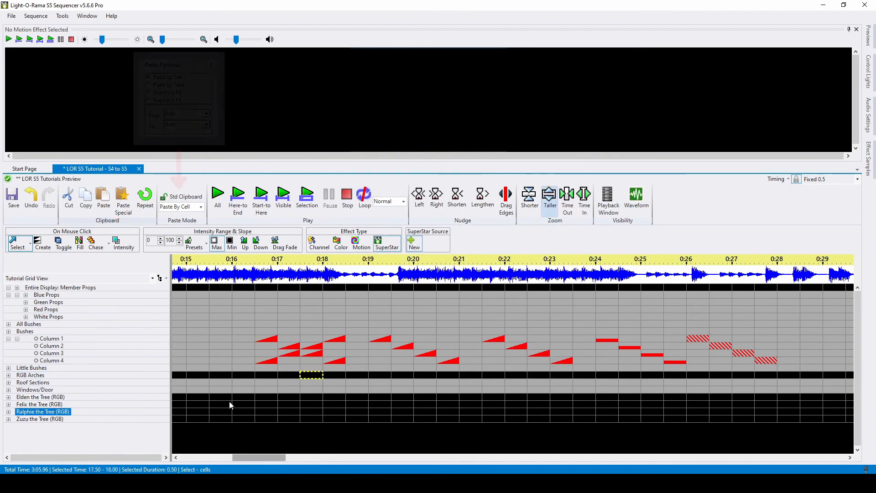
click(201, 207)
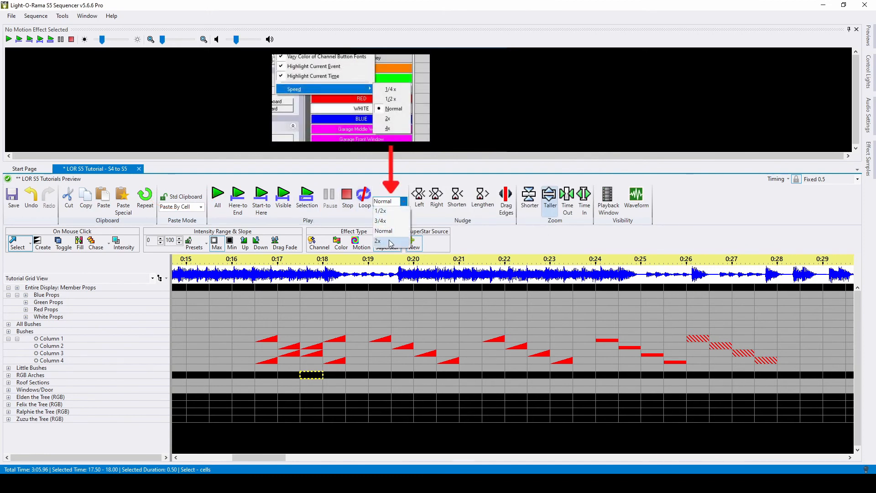
mouse_move(389, 231)
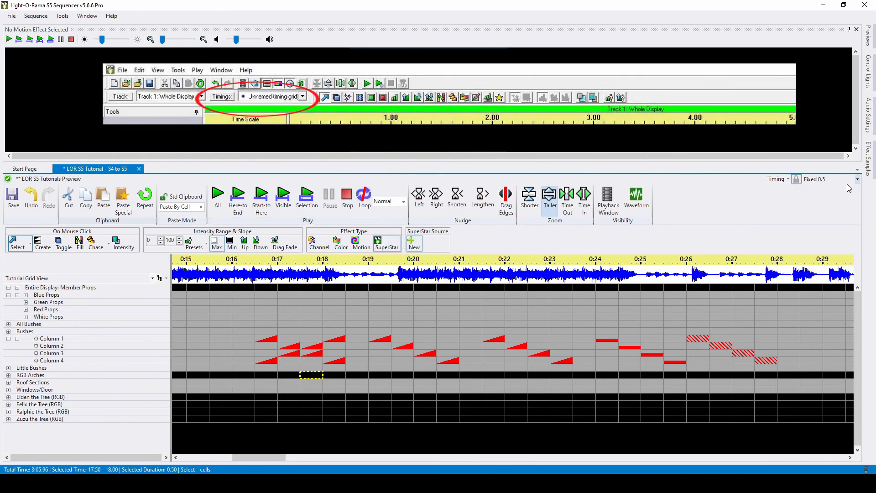
click(856, 179)
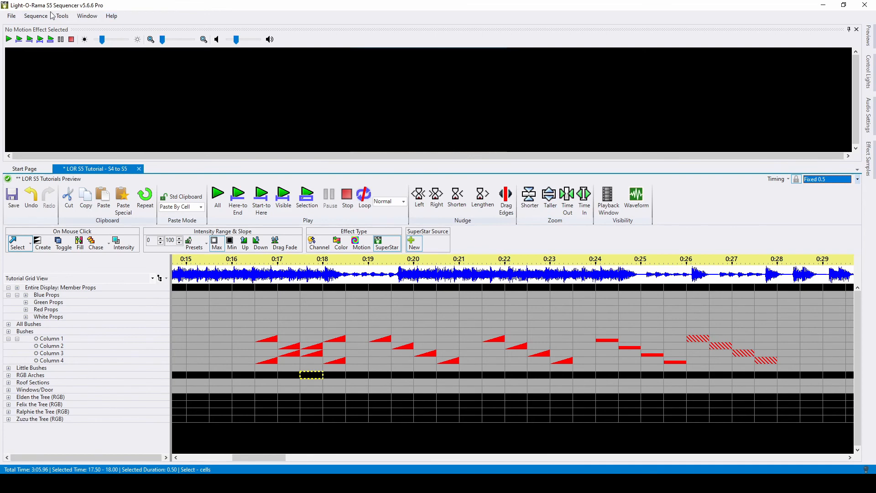
Add a new beat channel named Beats via Sequence > Add New > Beat Channel.
click(30, 16)
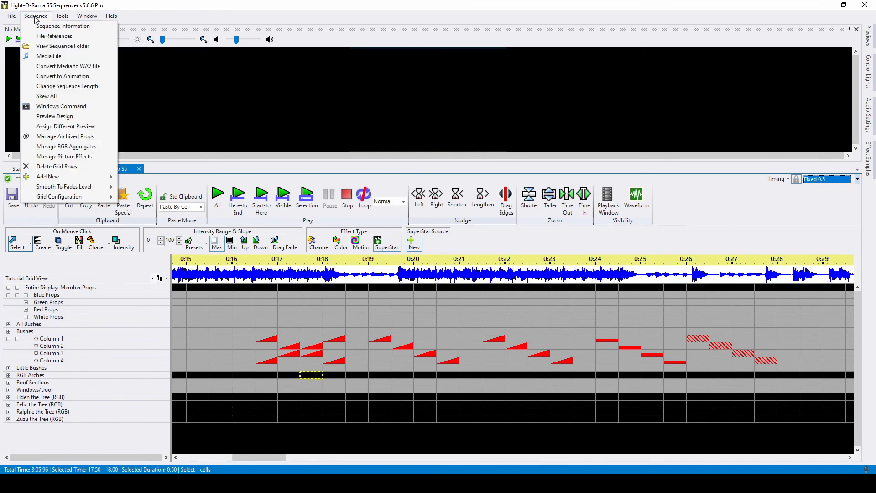
mouse_move(66, 86)
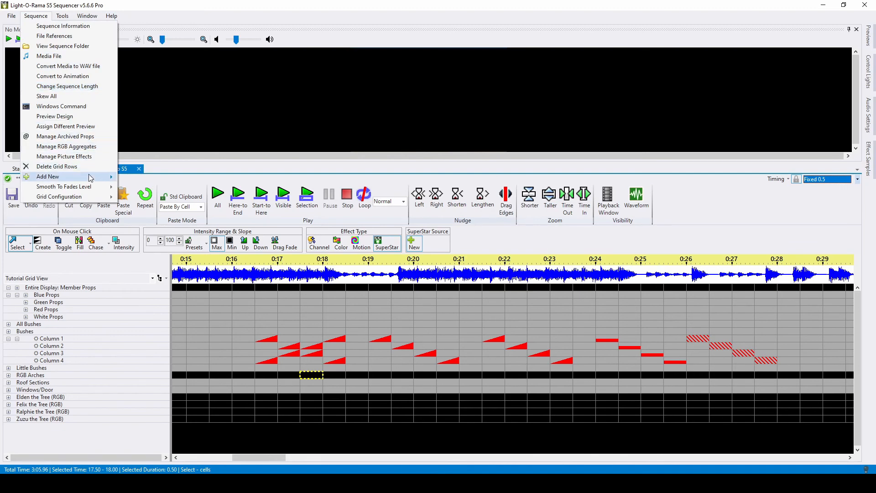
mouse_move(59, 177)
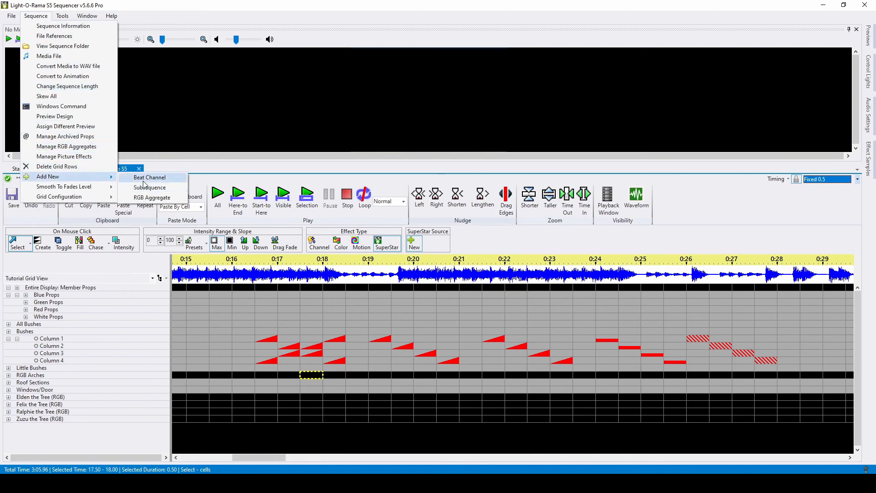
click(149, 178)
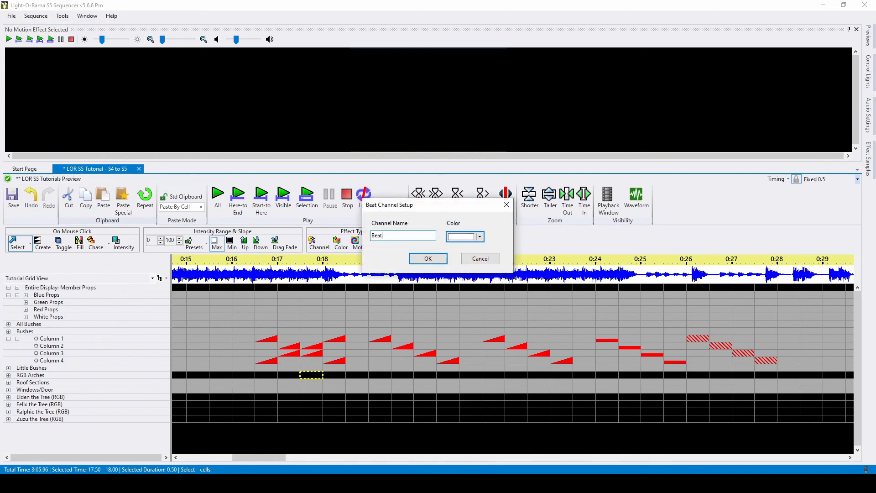
click(428, 258)
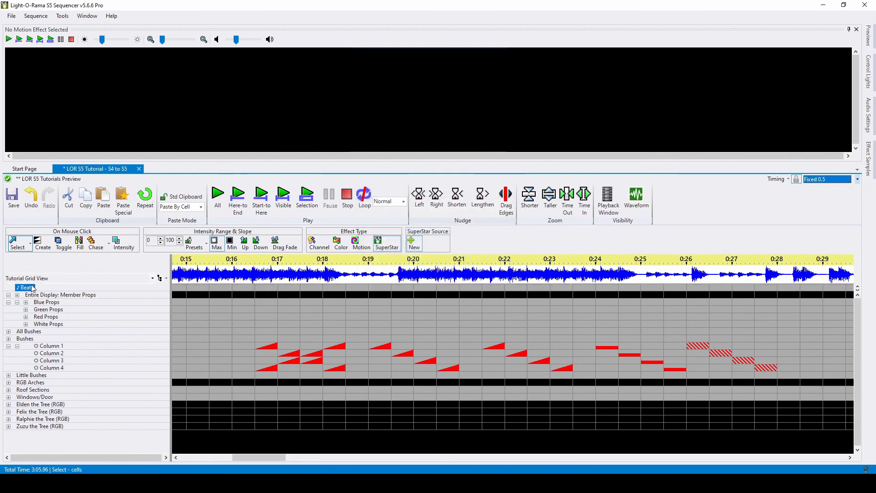
click(64, 16)
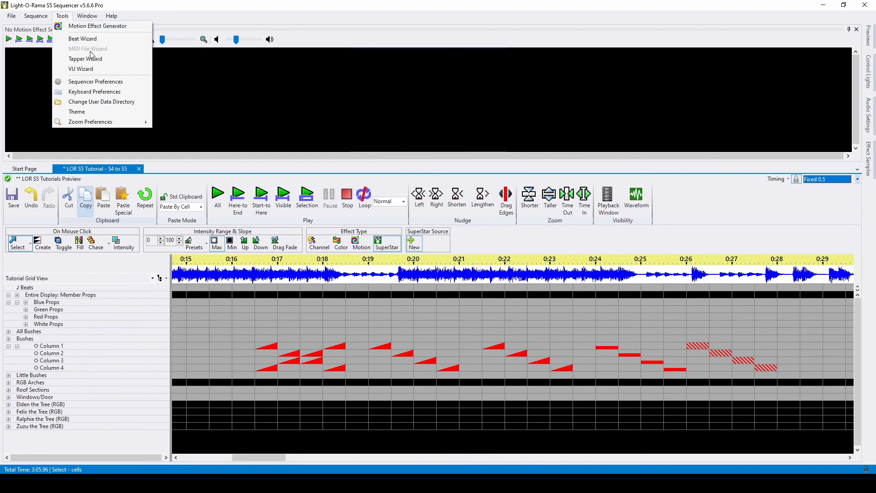
mouse_move(114, 86)
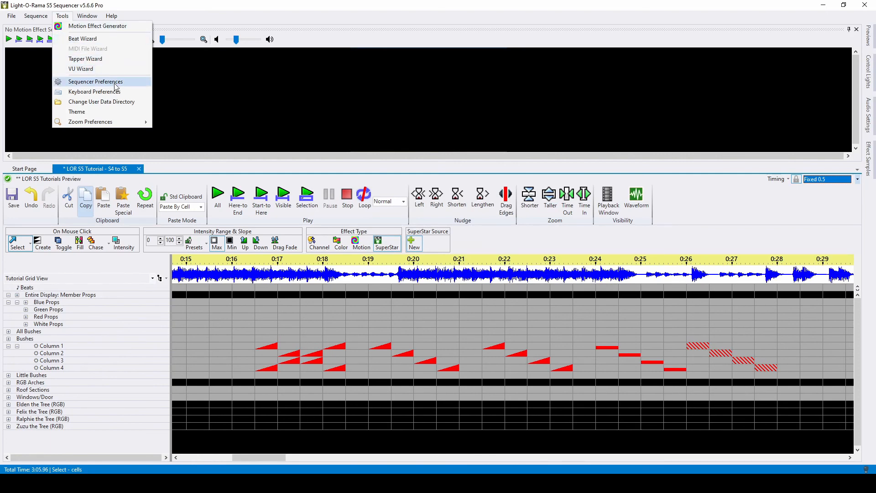
mouse_move(127, 265)
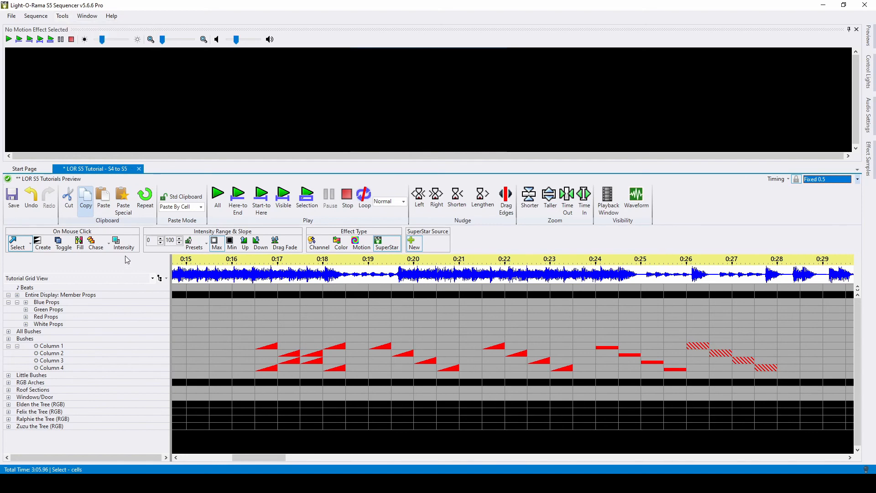
mouse_move(86, 199)
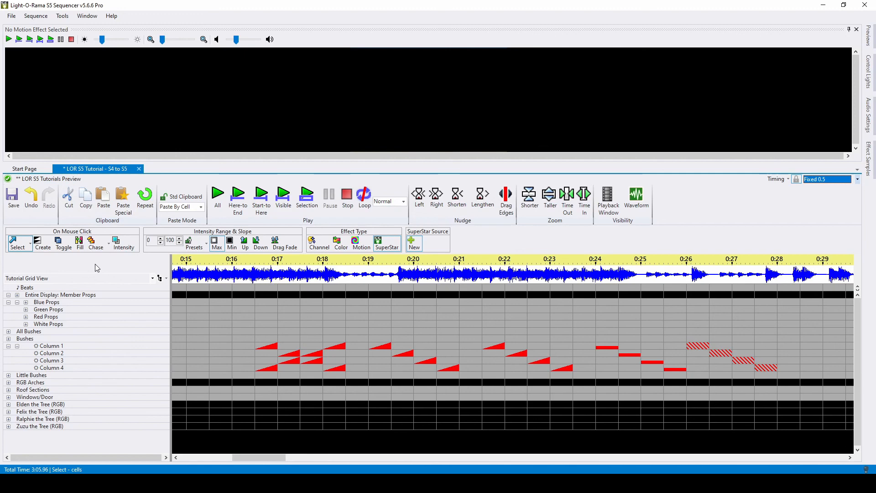
click(28, 331)
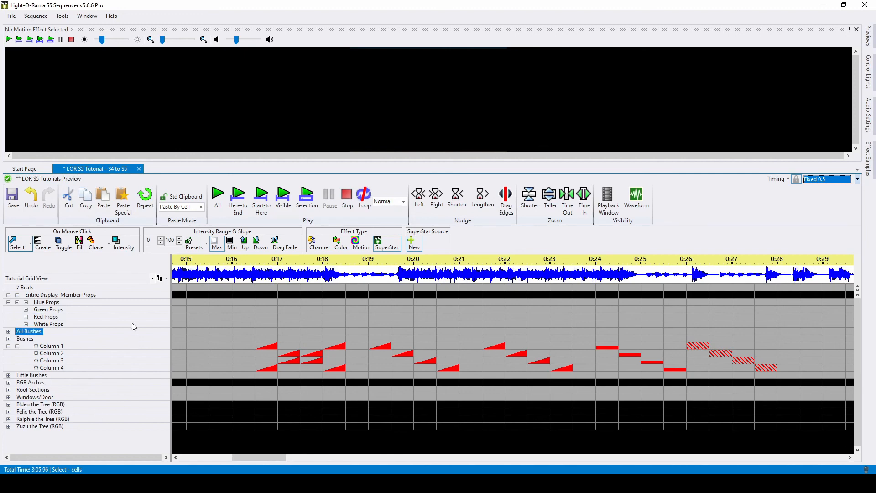